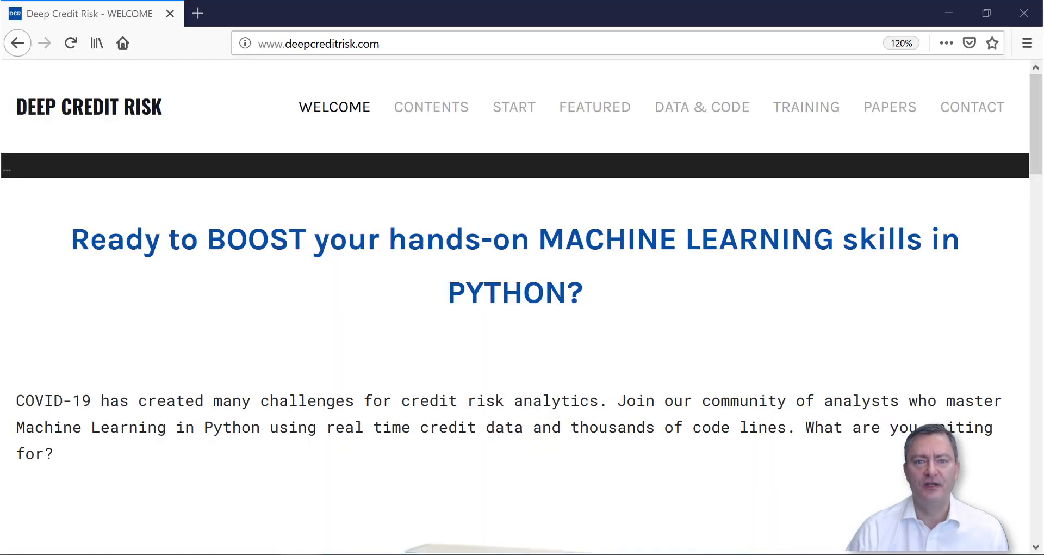
{"action": "mouse_move", "coordinate": [514, 107]}
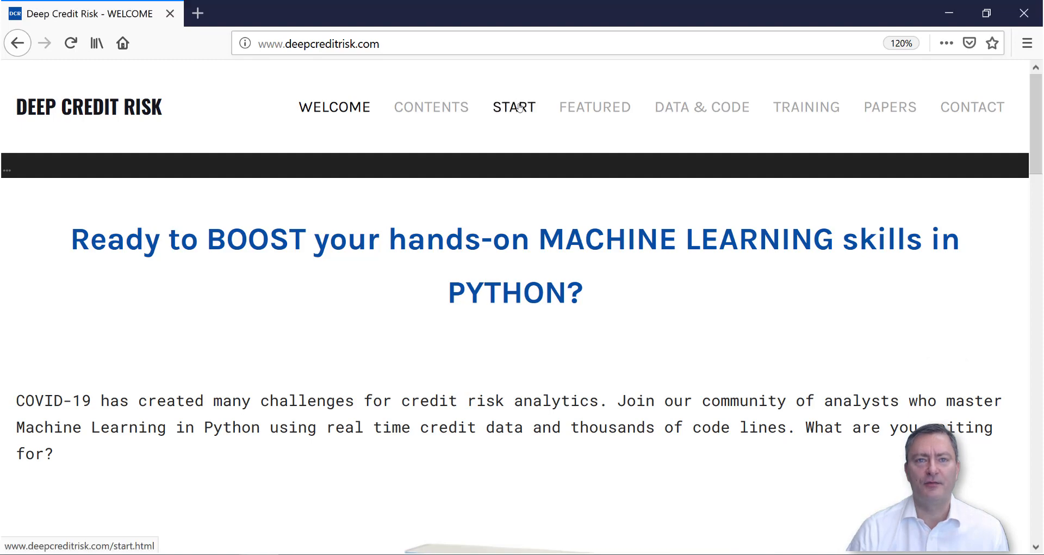
Go to the Start page and follow its Get Python link to anaconda.com
{"action": "left_click", "coordinate": [513, 106]}
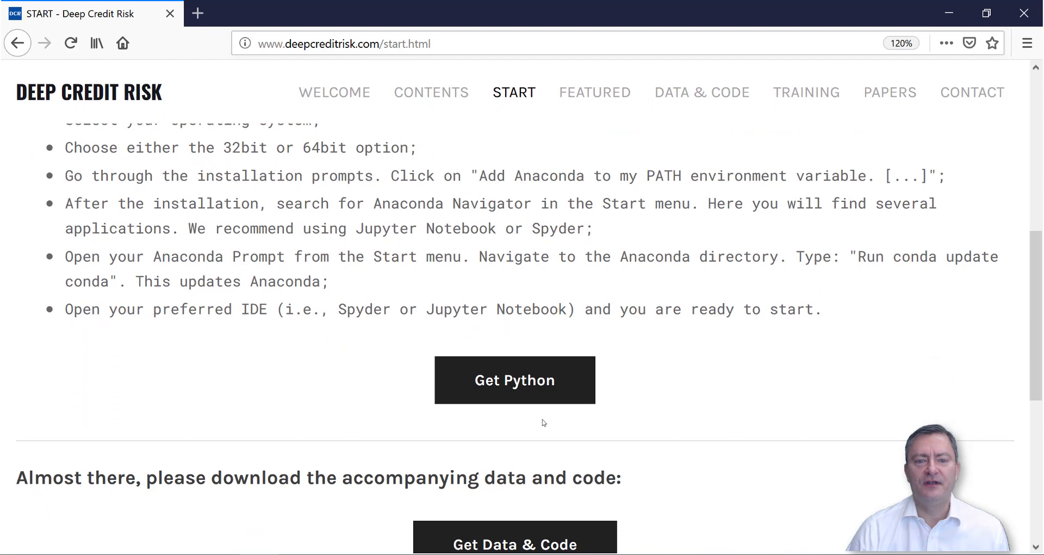
{"action": "left_click", "coordinate": [515, 380]}
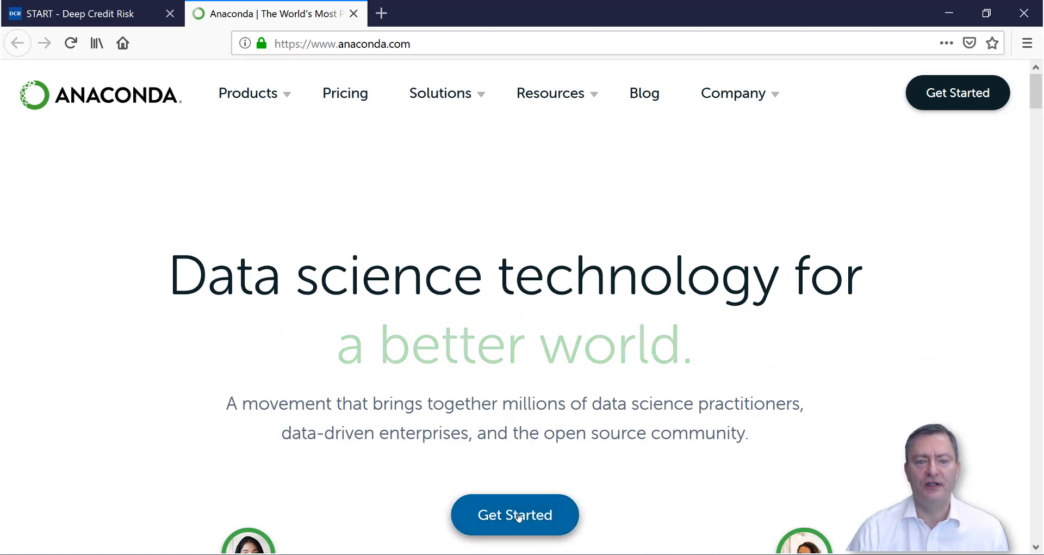
Reach the Individual Edition installers and download the Windows 64-Bit Graphical Installer (466 MB)
{"action": "left_click", "coordinate": [514, 514]}
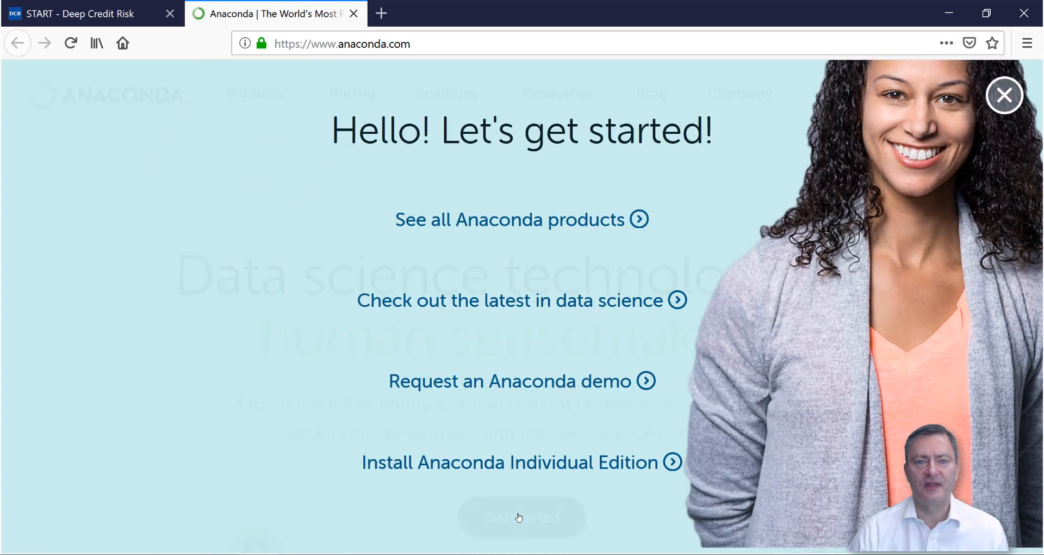
{"action": "mouse_move", "coordinate": [513, 462]}
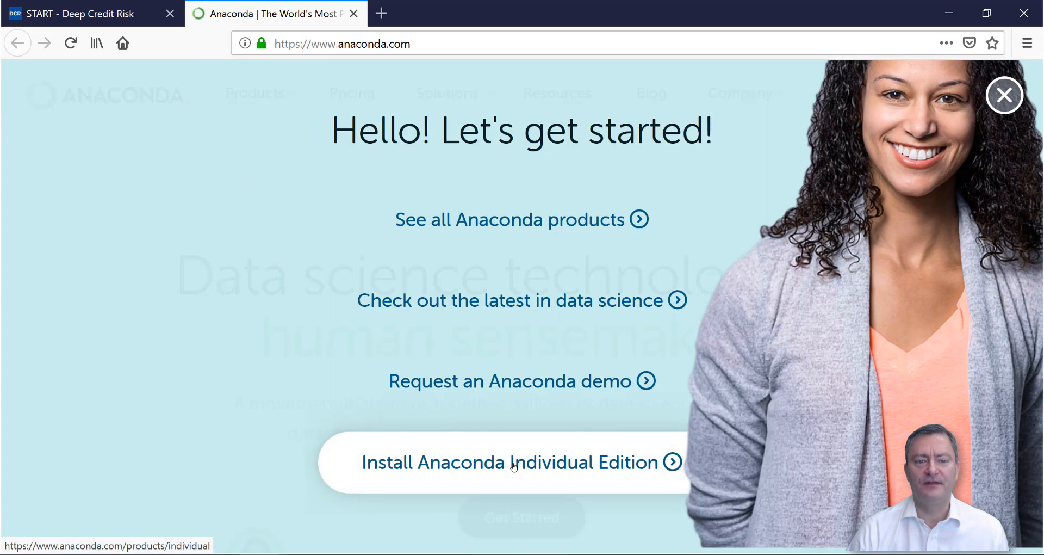
{"action": "left_click", "coordinate": [511, 461]}
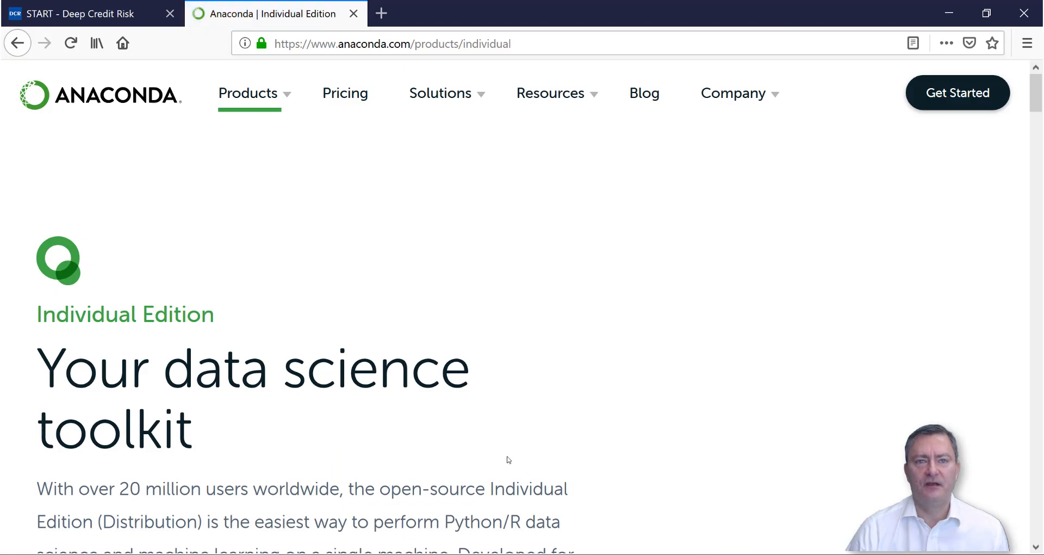
{"action": "scroll", "scroll_direction": "down", "scroll_amount": 3}
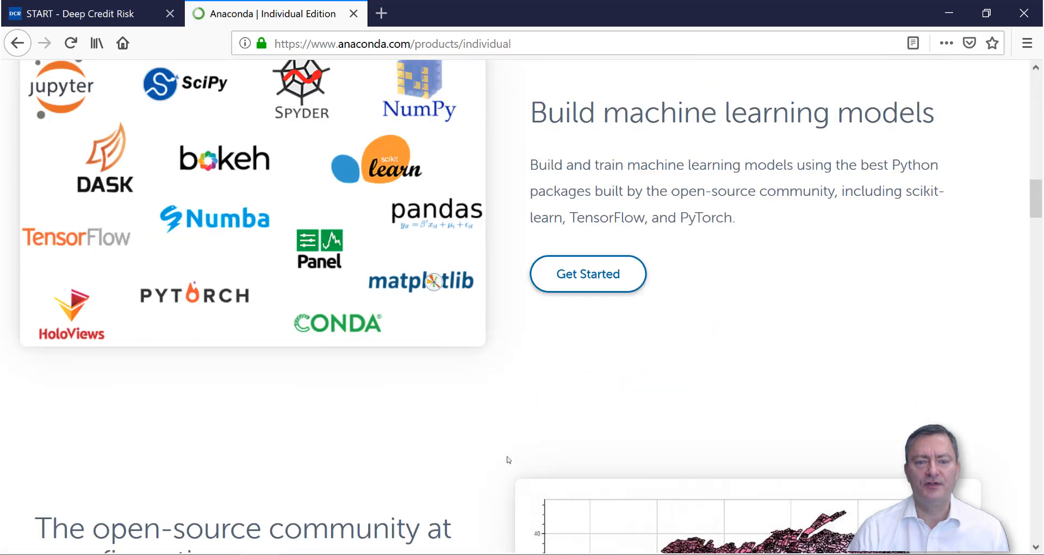
{"action": "scroll", "scroll_direction": "down", "scroll_amount": 3}
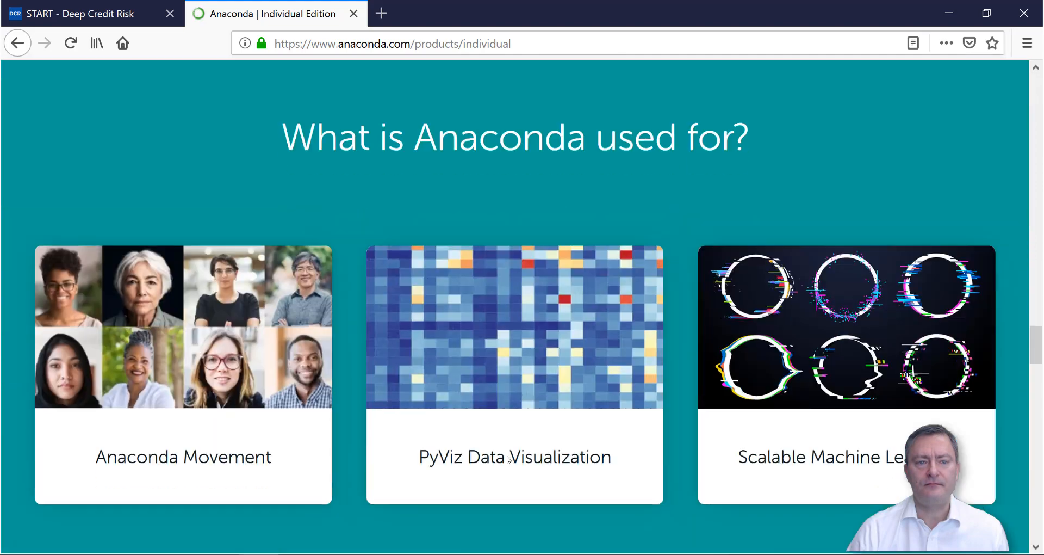
{"action": "scroll", "scroll_direction": "down", "scroll_amount": 3}
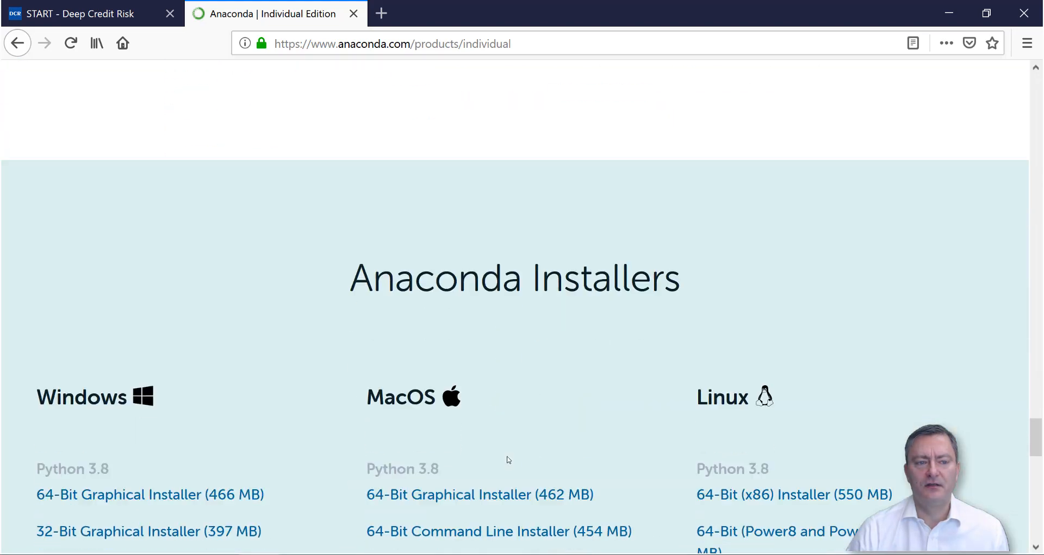
{"action": "scroll", "scroll_direction": "down", "scroll_amount": 3}
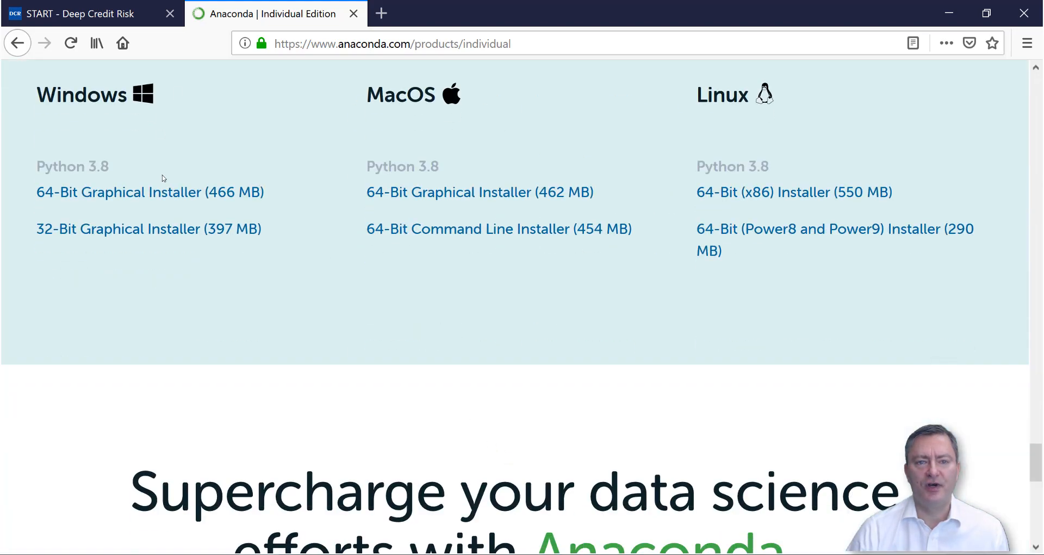
{"action": "left_click", "coordinate": [150, 191]}
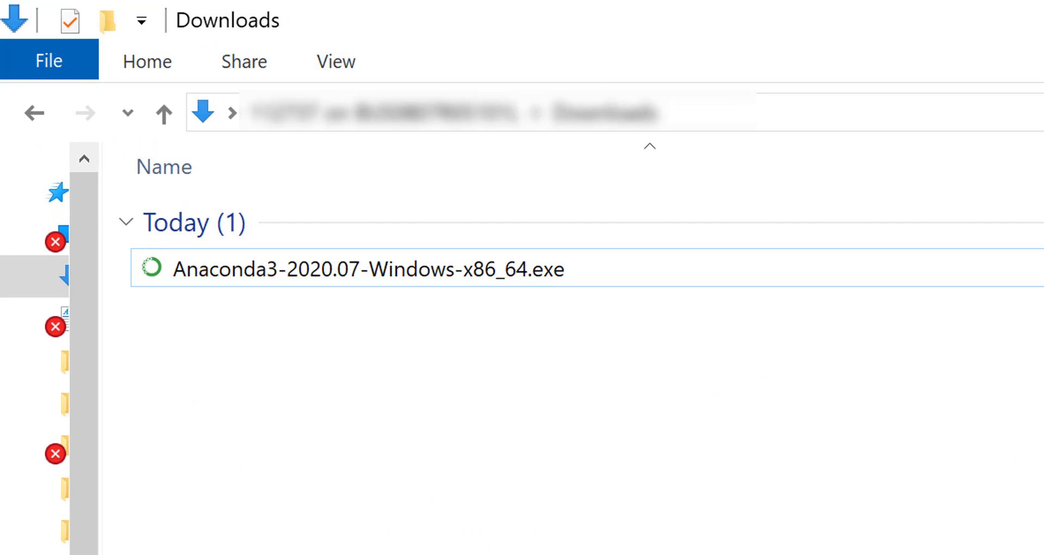
{"action": "mouse_move", "coordinate": [279, 459]}
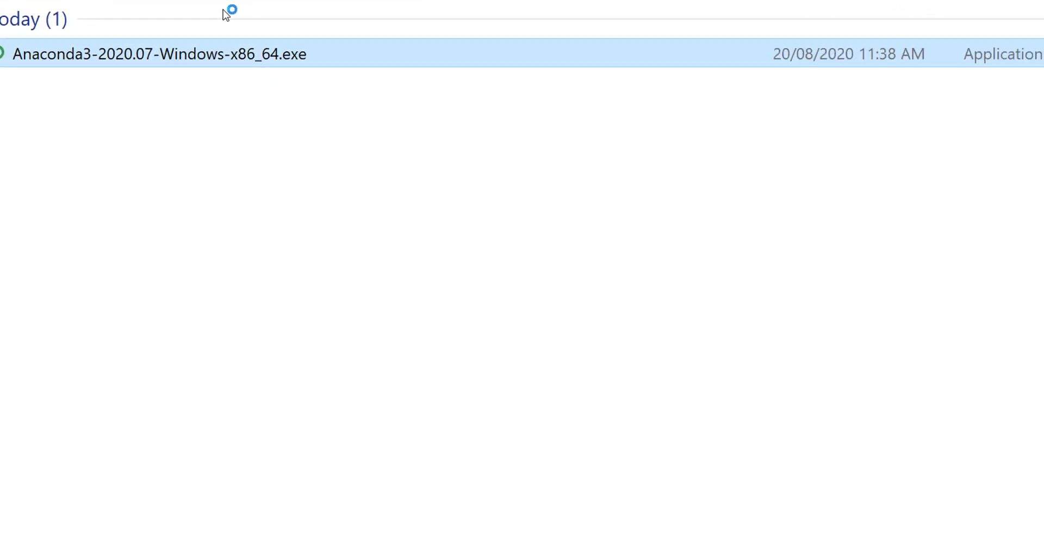
Run Anaconda3-2020.07-Windows-x86_64.exe from the Downloads folder
{"action": "double_click", "coordinate": [159, 54]}
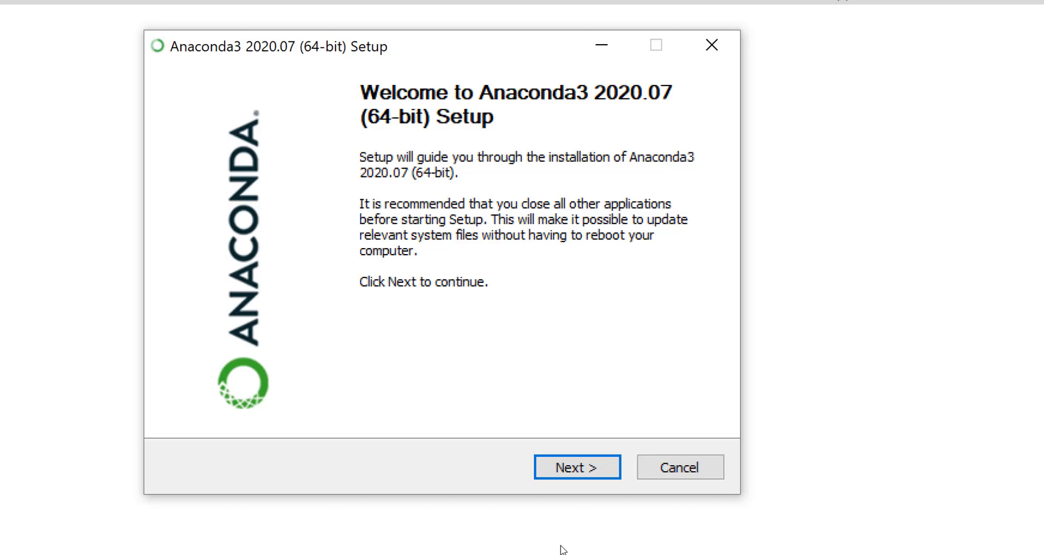
Install for All Users in the default folder with Add Anaconda3 to PATH ticked
{"action": "left_click", "coordinate": [577, 467]}
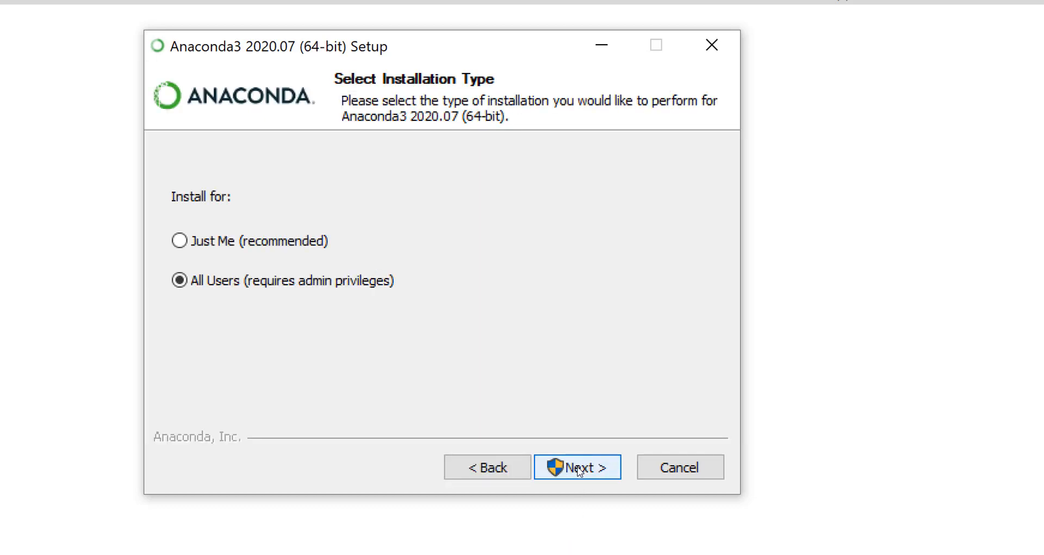
{"action": "left_click", "coordinate": [577, 467]}
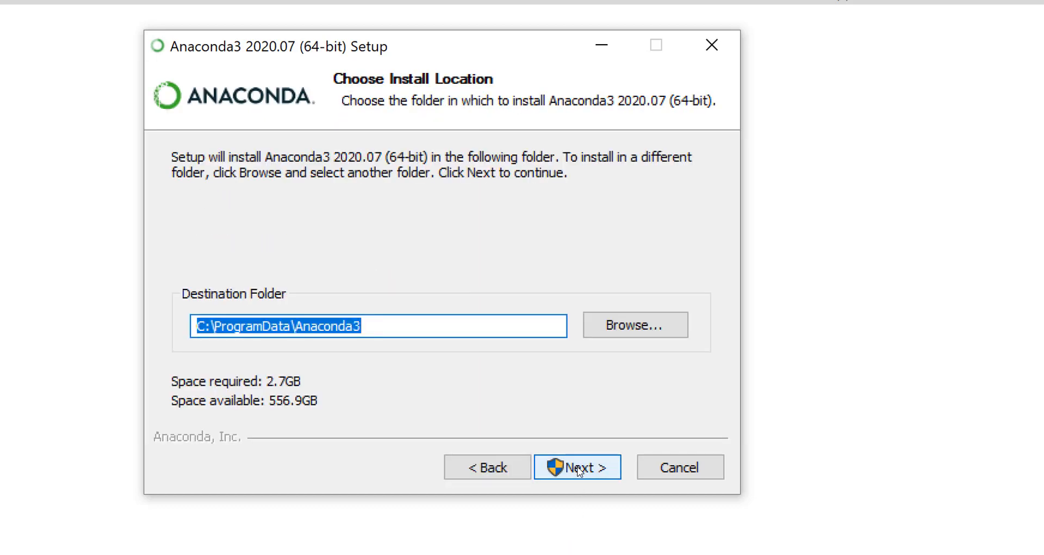
{"action": "left_click", "coordinate": [577, 467]}
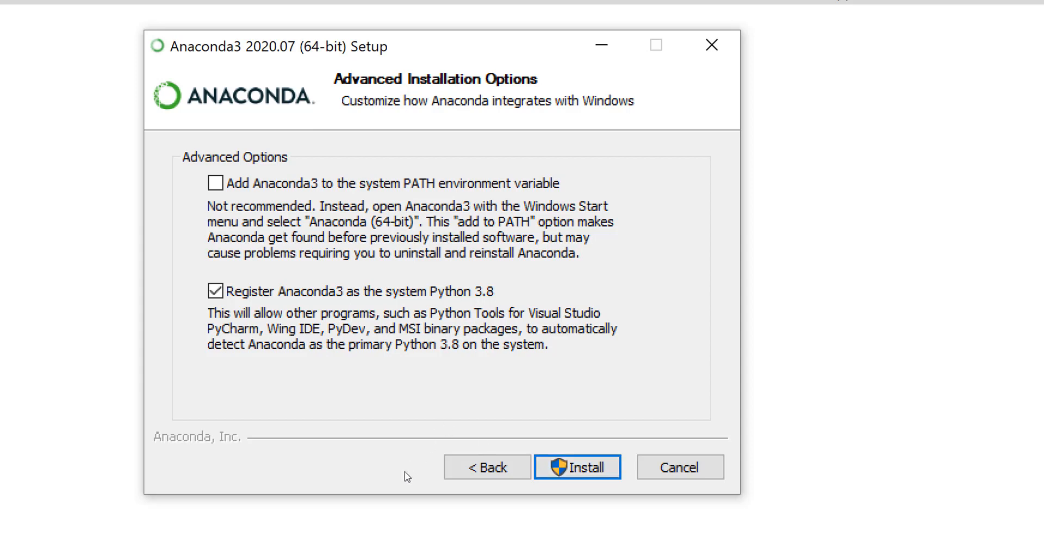
{"action": "mouse_move", "coordinate": [352, 444]}
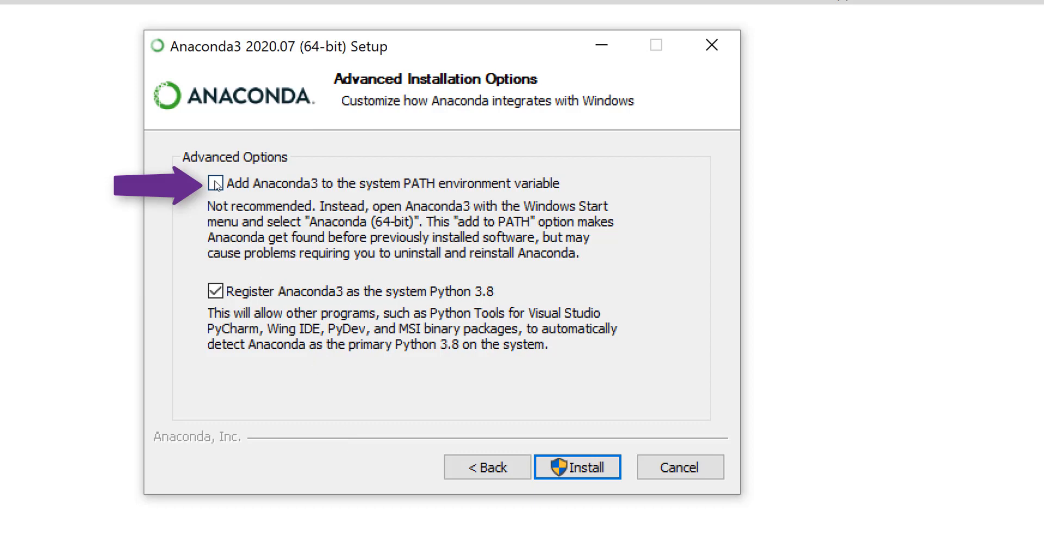
{"action": "left_click", "coordinate": [214, 183]}
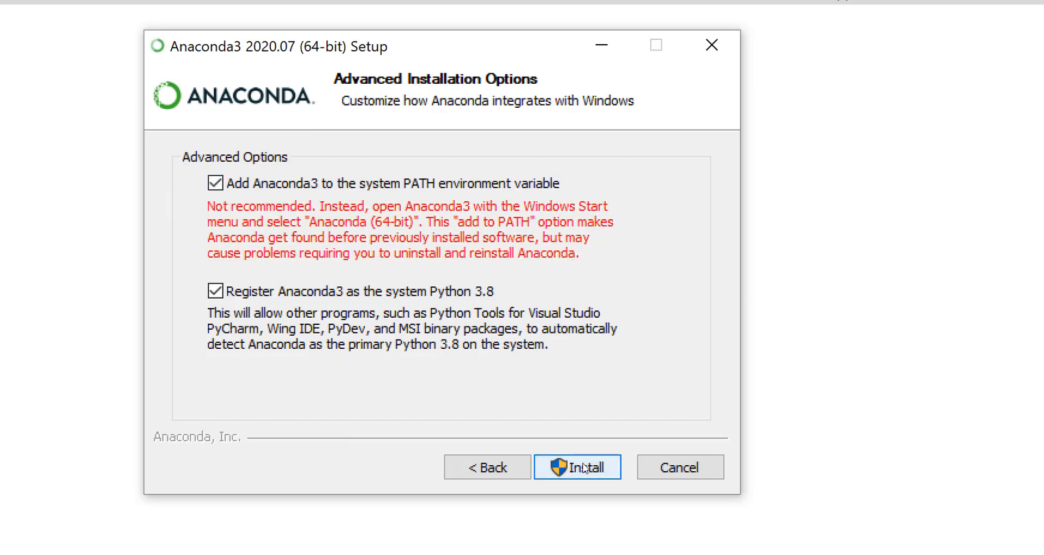
{"action": "left_click", "coordinate": [577, 467]}
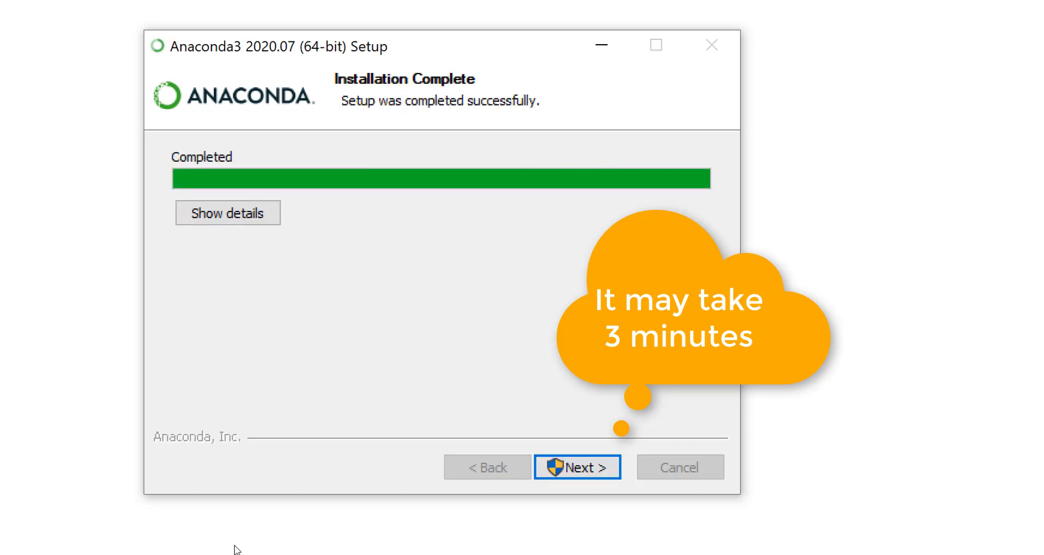
Finish the completed installation, skipping the PyCharm promotion, and close setup
{"action": "left_click", "coordinate": [577, 467]}
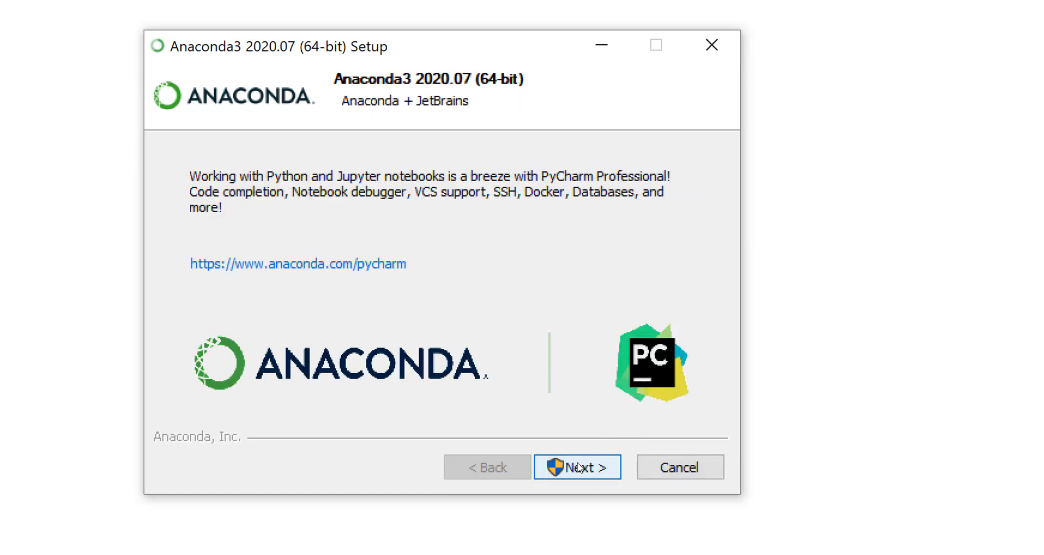
{"action": "left_click", "coordinate": [576, 467]}
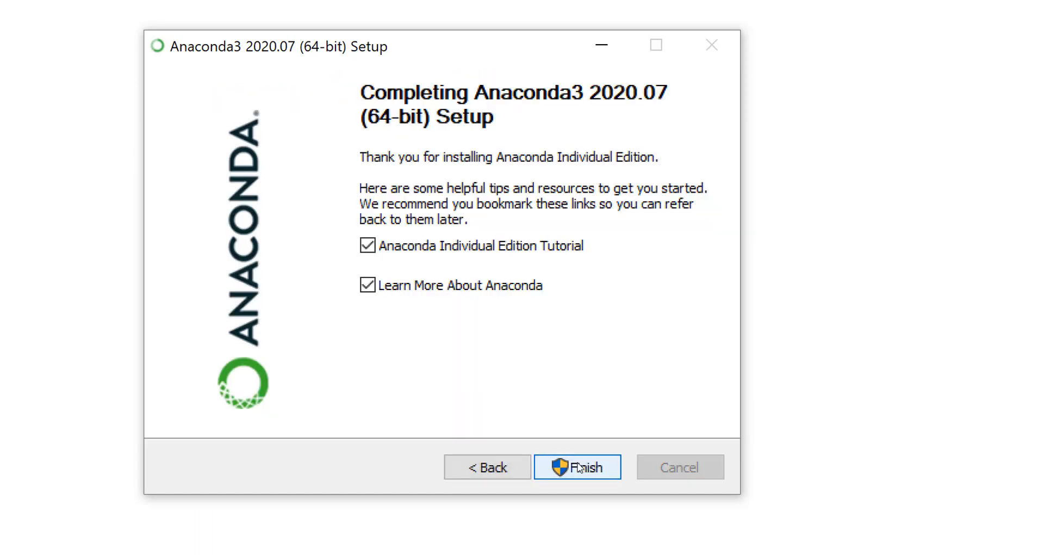
{"action": "left_click", "coordinate": [577, 467]}
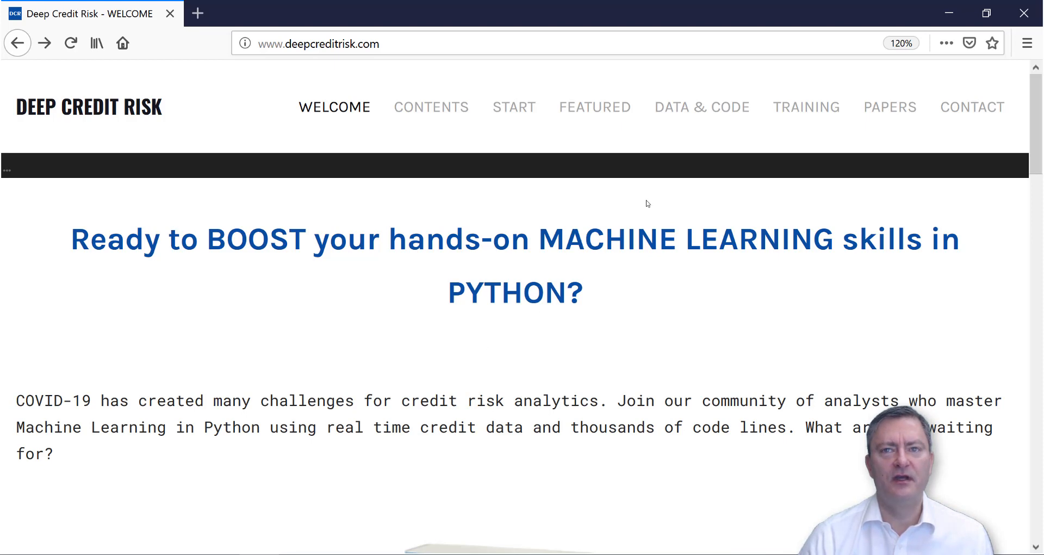
Fill the Data & Code registration form with the name 'Harr' and submit it
{"action": "left_click", "coordinate": [701, 106]}
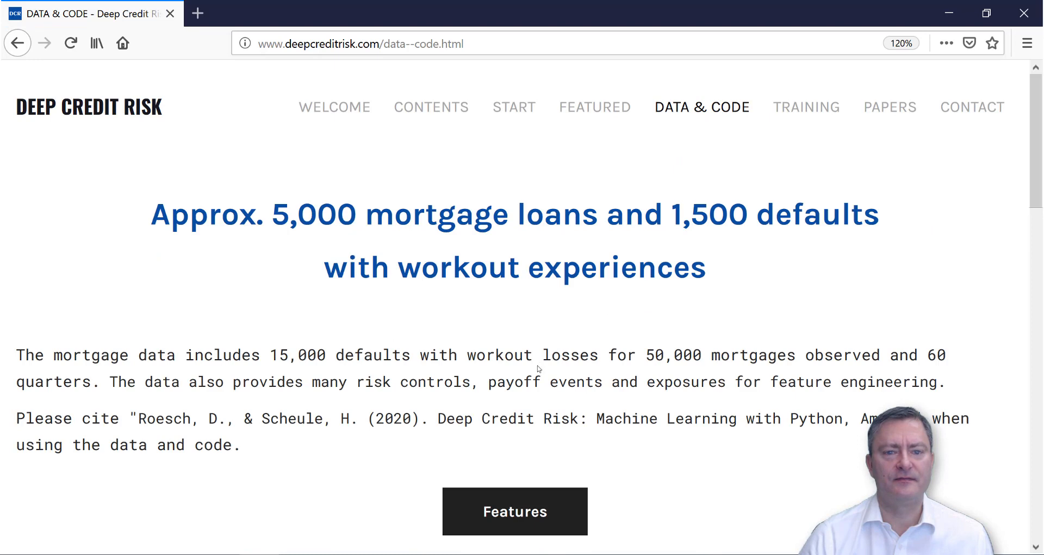
{"action": "scroll", "scroll_direction": "down", "scroll_amount": 3}
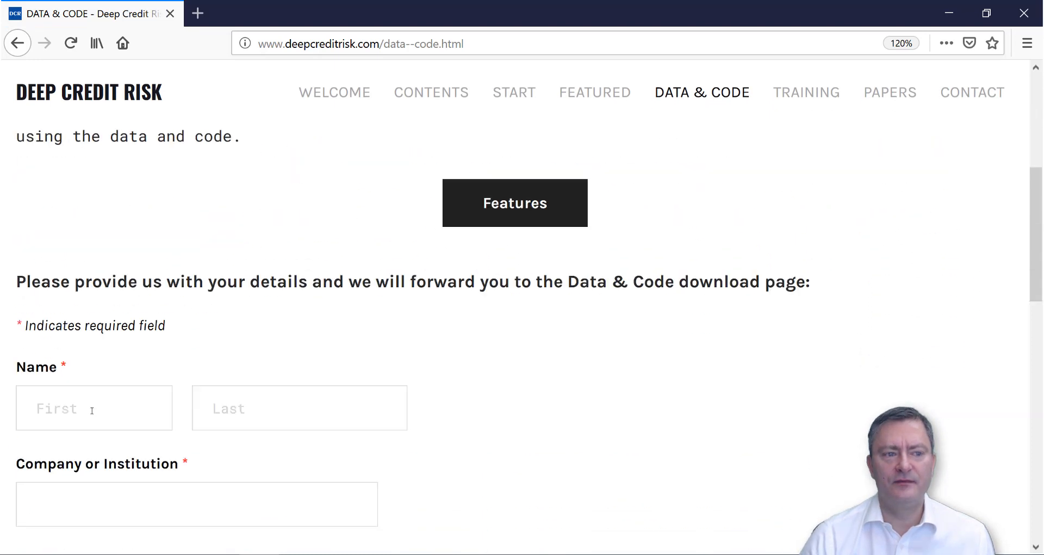
{"action": "type", "text": "Harr"}
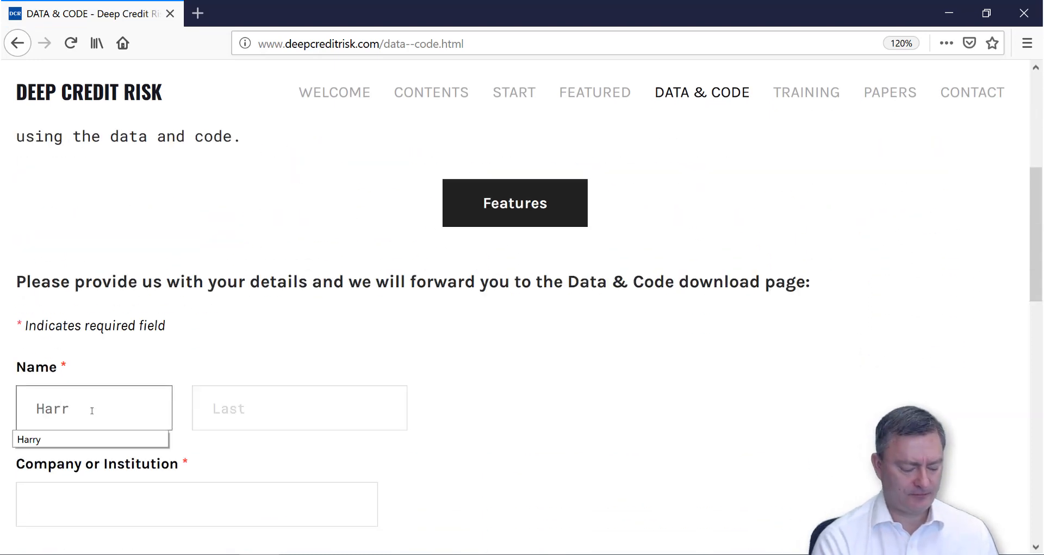
{"action": "left_click", "coordinate": [83, 530]}
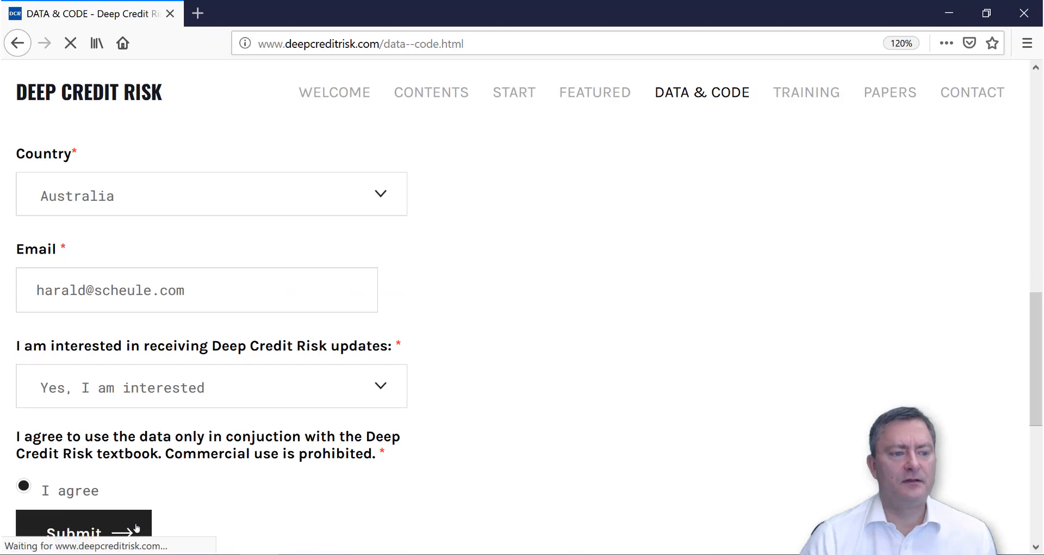
Download dcr.csv and dcr.zip from the Data & Code Downloads page
{"action": "left_click", "coordinate": [82, 533]}
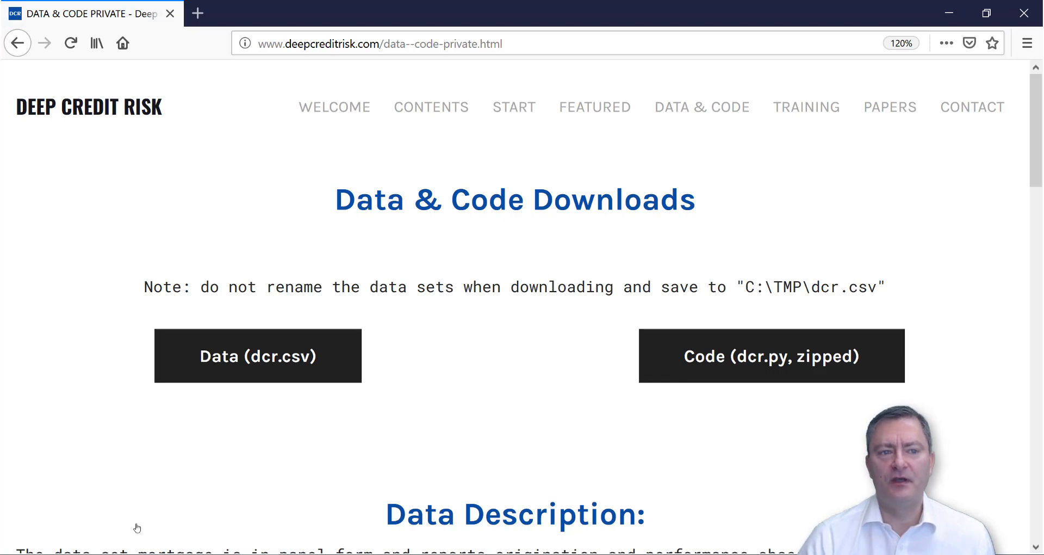
{"action": "left_click", "coordinate": [258, 354]}
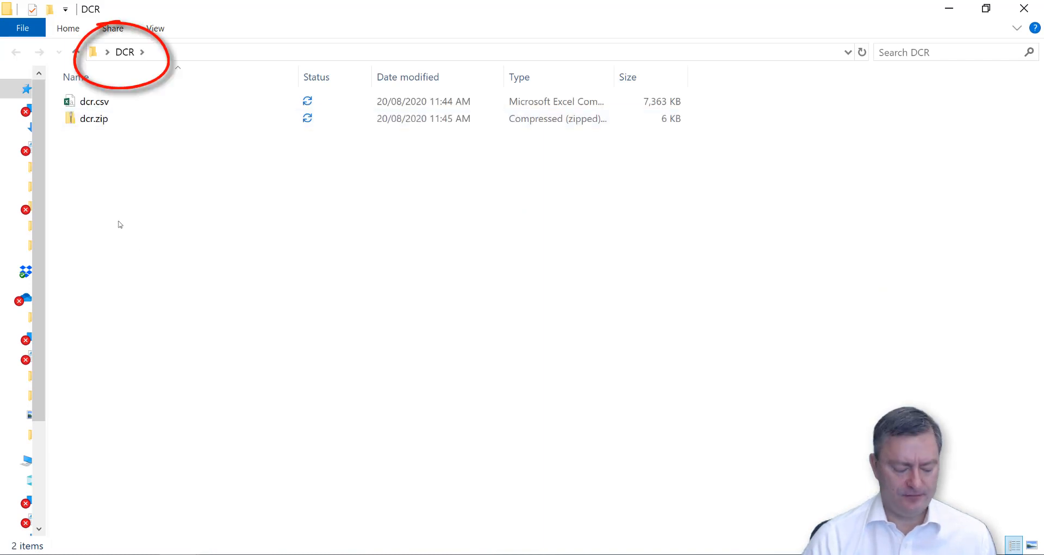
Show the downloaded dcr files in the DCR folder via their context menu
{"action": "right_click", "coordinate": [93, 119]}
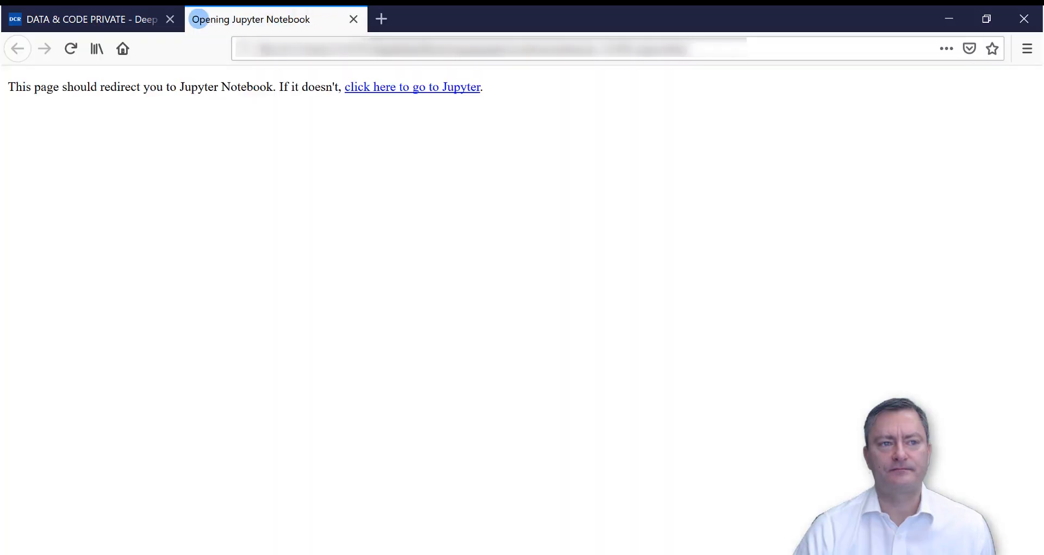
Enter the Jupyter home page and browse into the Desktop's DCR folder
{"action": "left_click", "coordinate": [412, 87]}
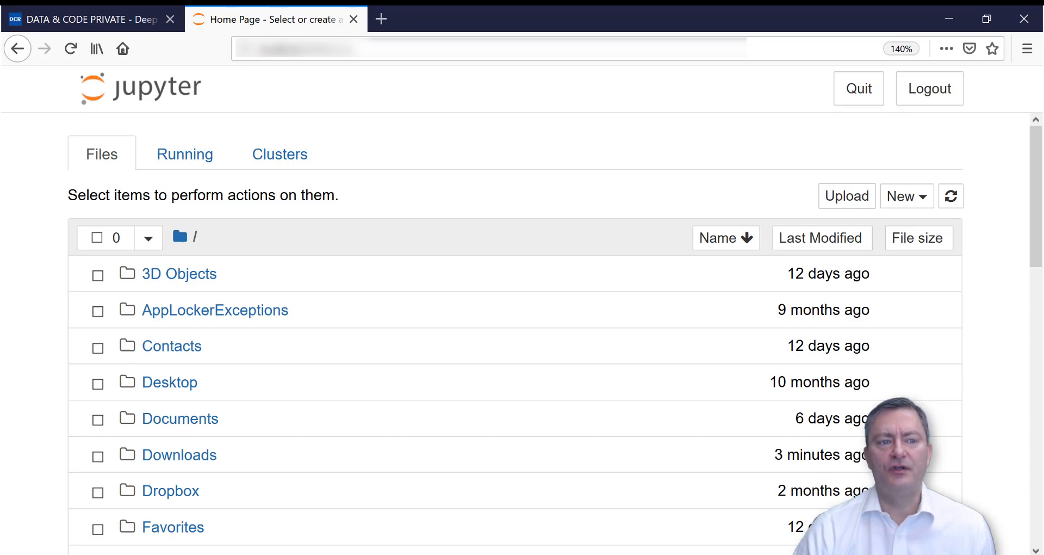
{"action": "scroll", "scroll_direction": "down", "scroll_amount": 3}
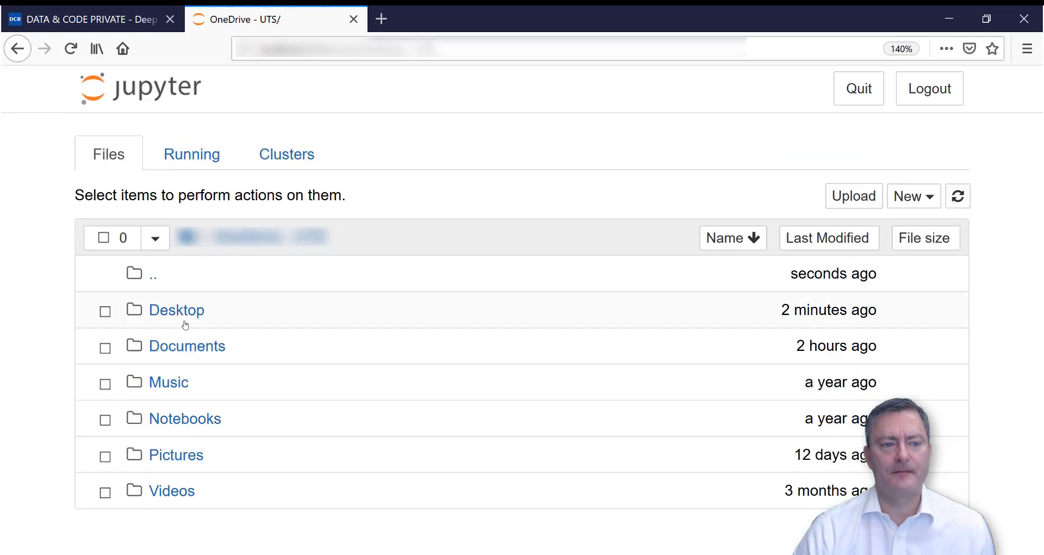
{"action": "left_click", "coordinate": [176, 310]}
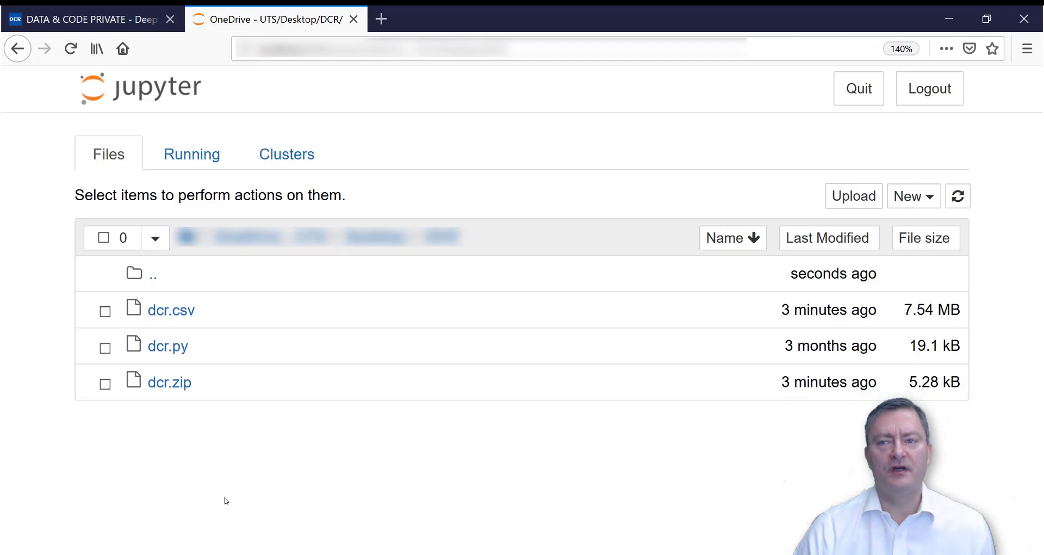
Create a new Python 3 notebook and rename it 'Get started'
{"action": "left_click", "coordinate": [913, 194]}
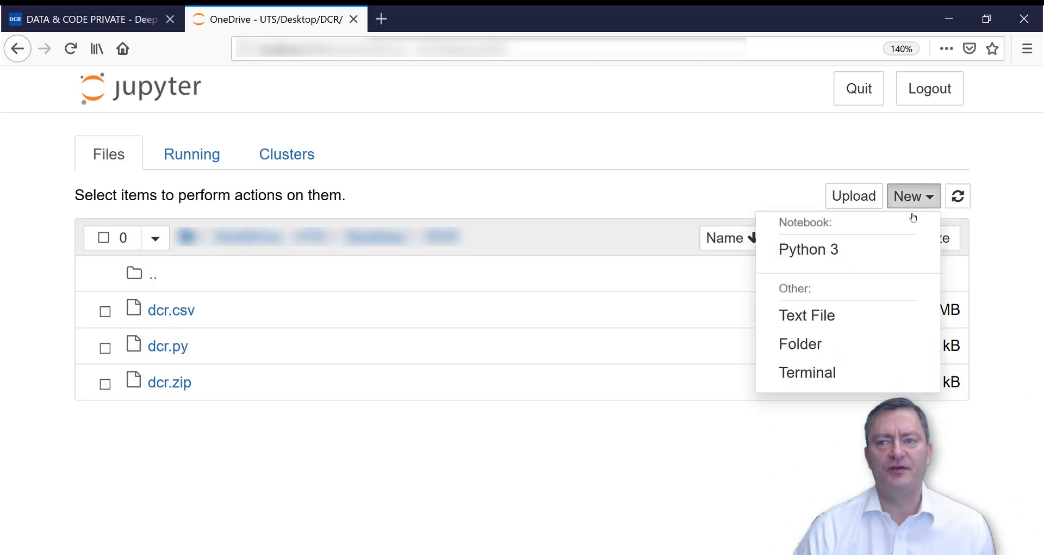
{"action": "left_click", "coordinate": [809, 249]}
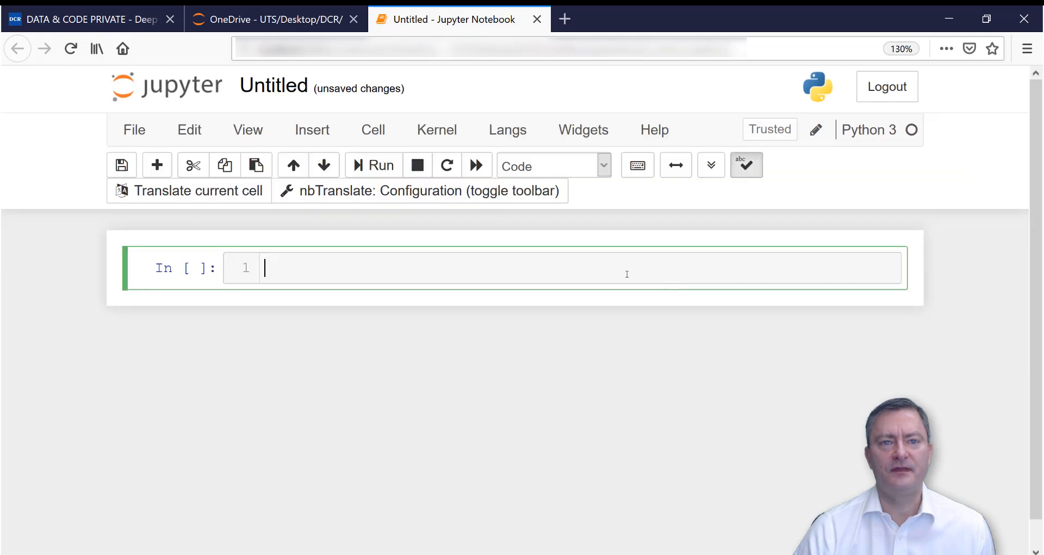
{"action": "left_click", "coordinate": [273, 84]}
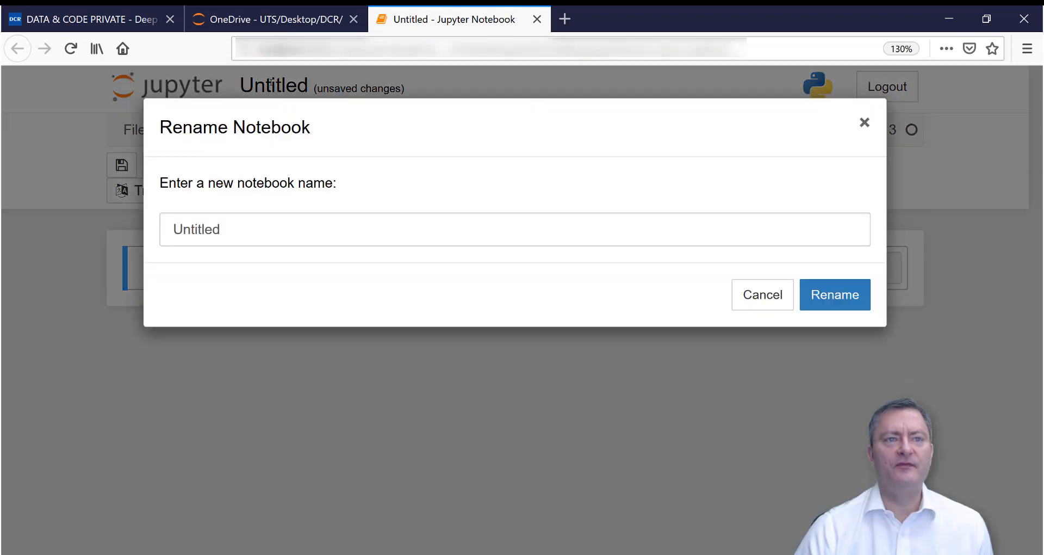
{"action": "type", "text": "Get s"}
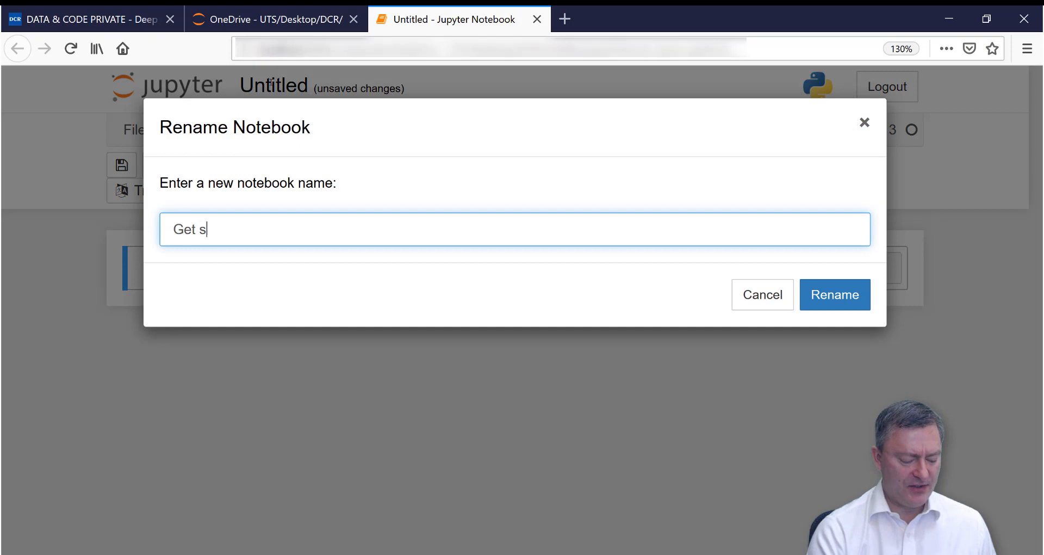
{"action": "type", "text": "tarted"}
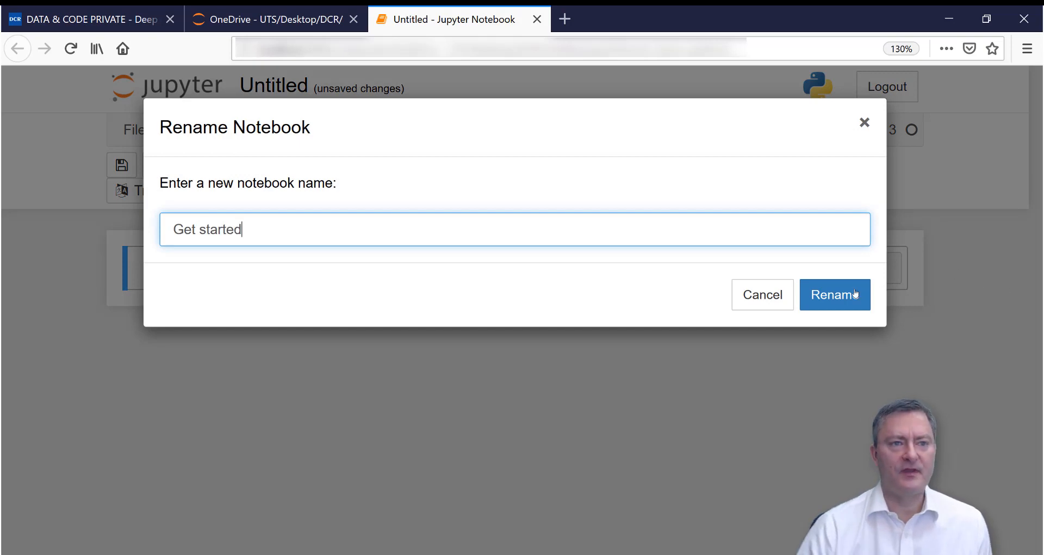
{"action": "left_click", "coordinate": [835, 294]}
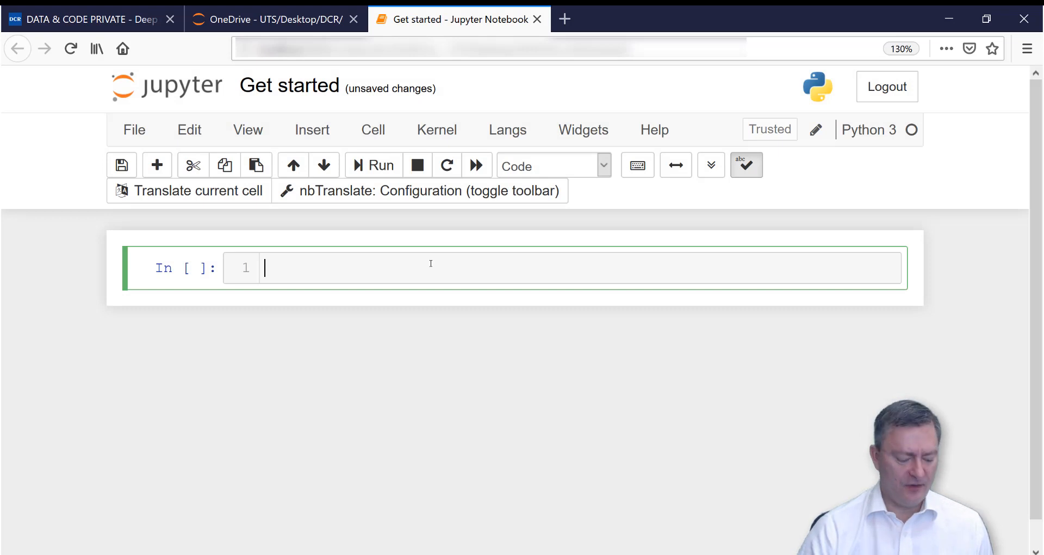
Enter 'from dcr import *' in the first cell and run it
{"action": "type", "text": "from dcr import"}
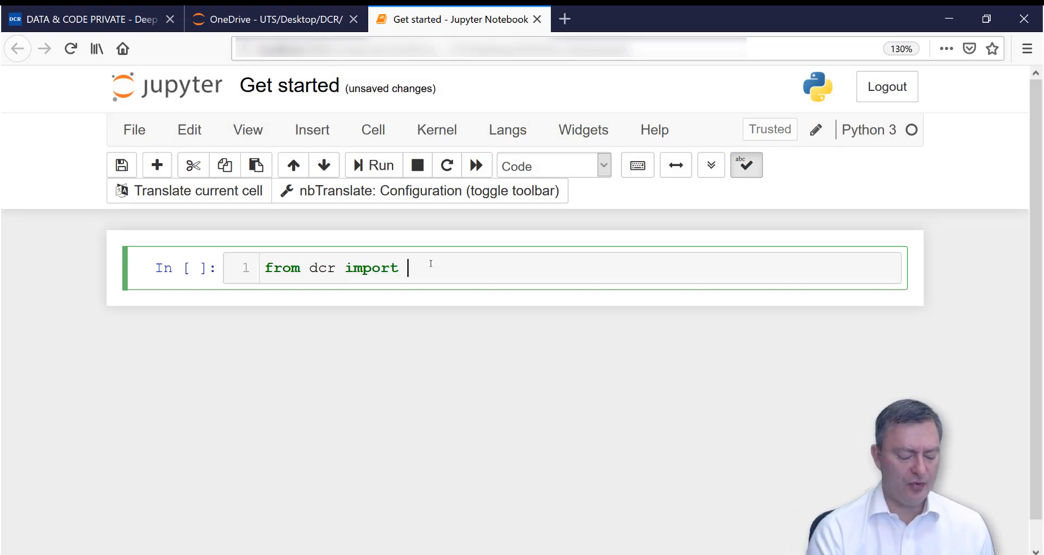
{"action": "type", "text": "*"}
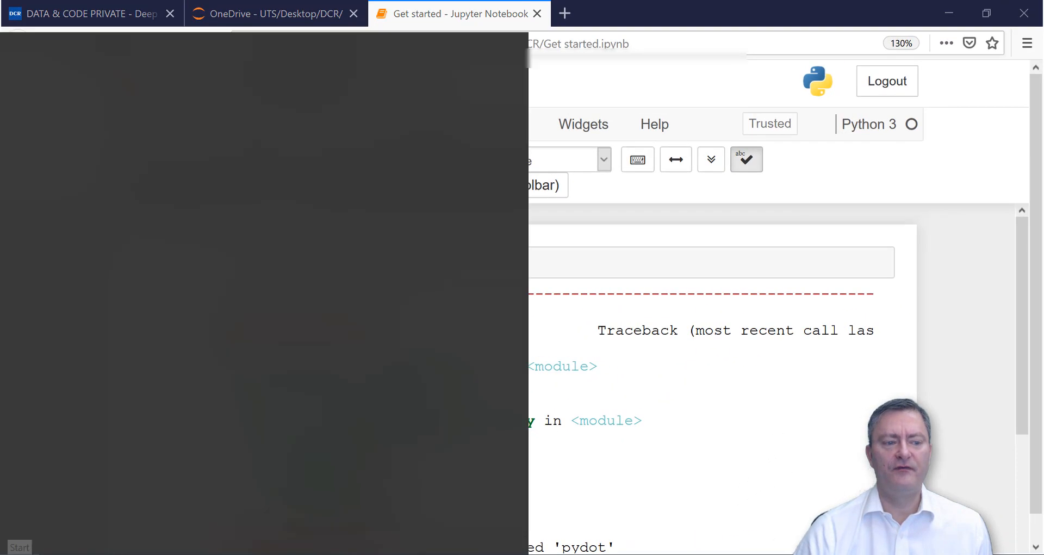
Run 'pip install pydot' in a newly launched Anaconda Prompt
{"action": "left_click", "coordinate": [19, 547]}
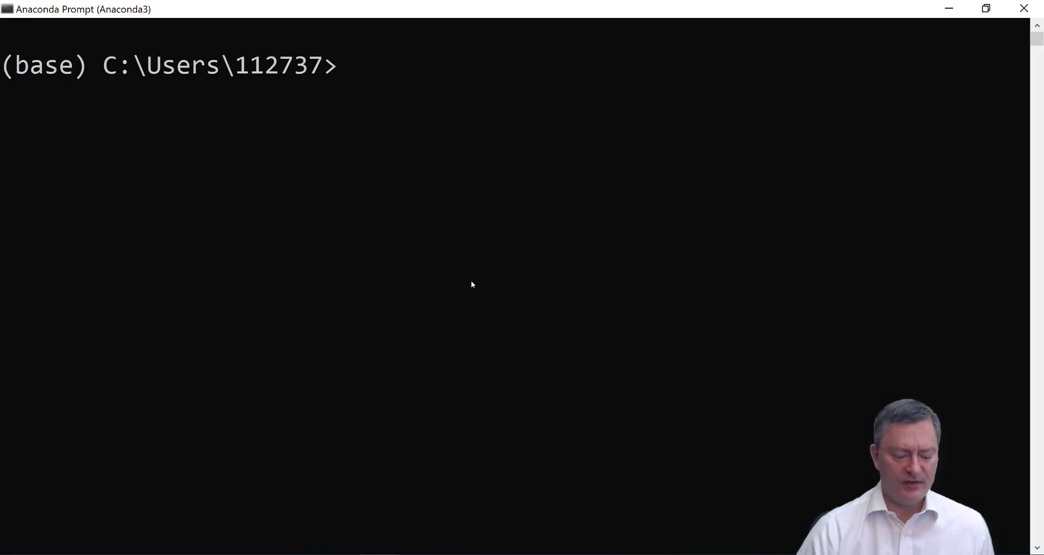
{"action": "type", "text": "pip i"}
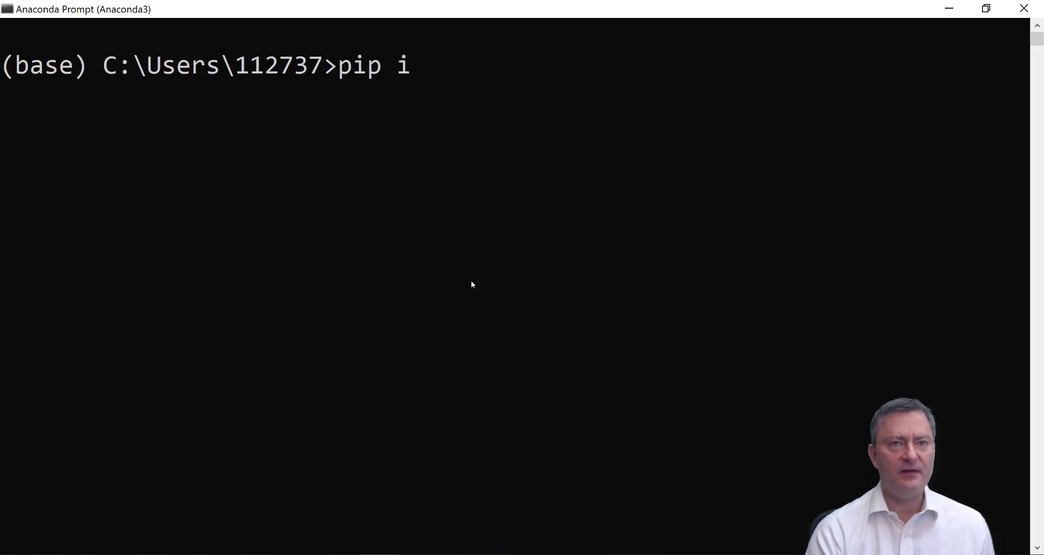
{"action": "type", "text": "nstall p"}
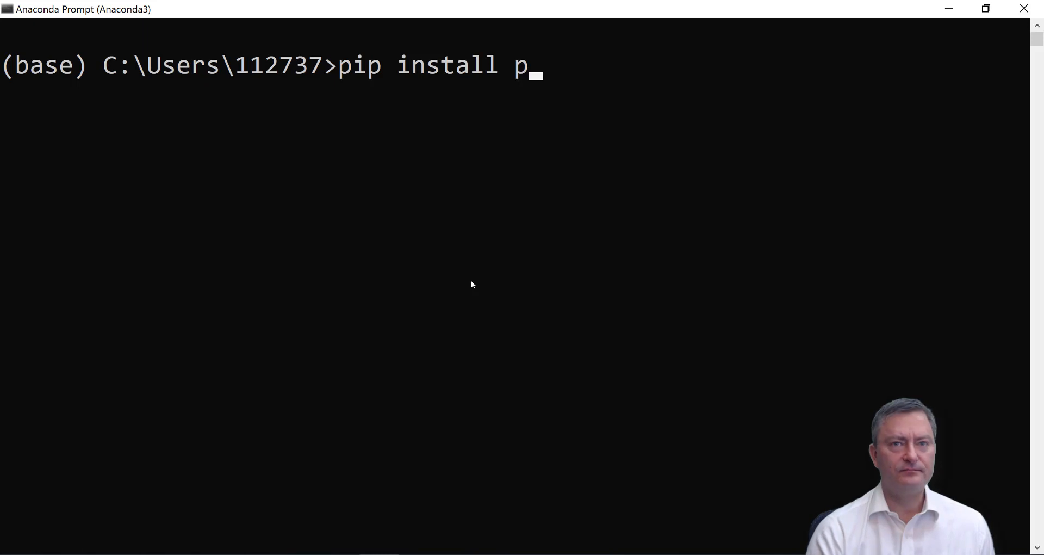
{"action": "type", "text": "ydot"}
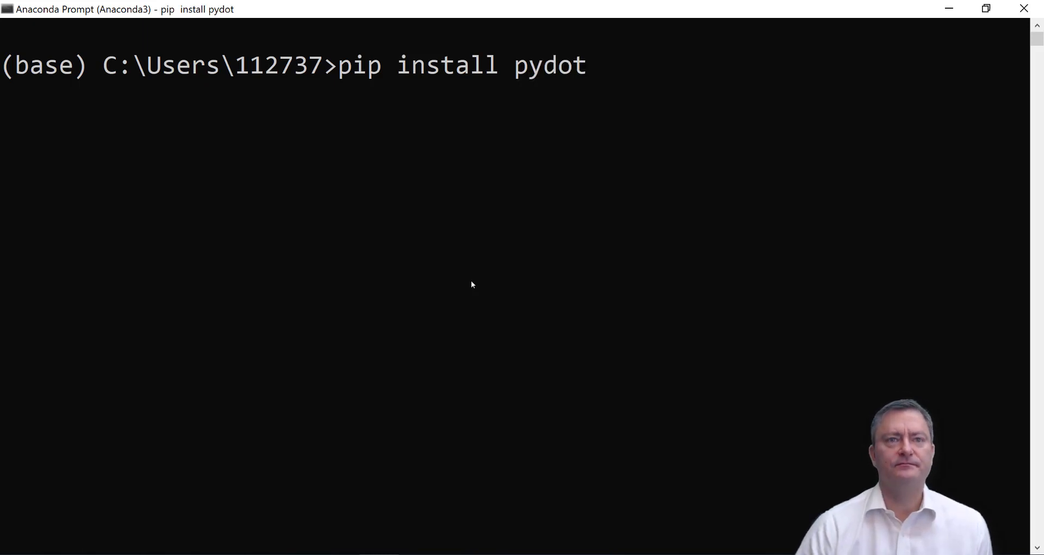
{"action": "key", "text": "enter"}
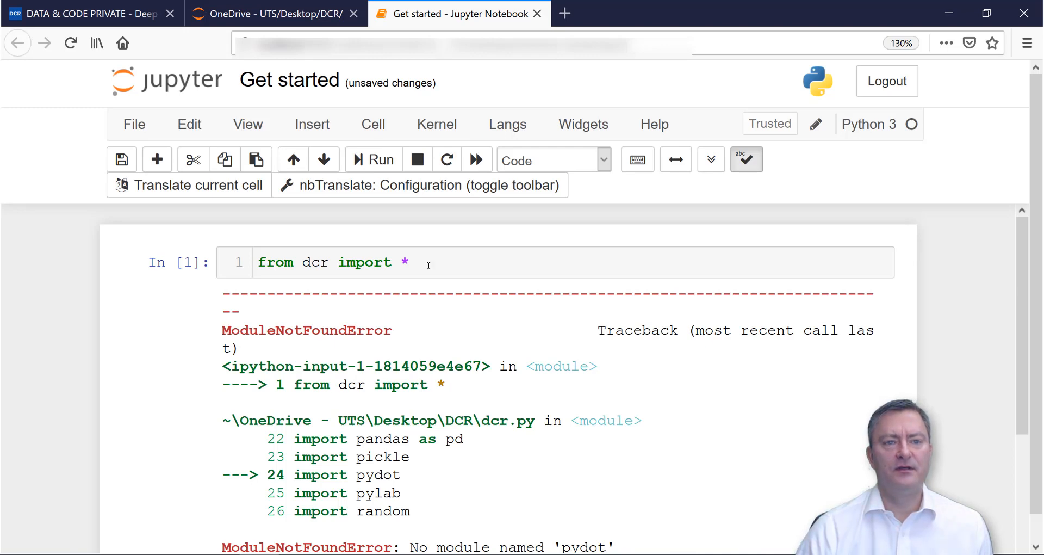
Rerun the dcr import cell and view the new missing 'tabulate' traceback
{"action": "left_click", "coordinate": [431, 262]}
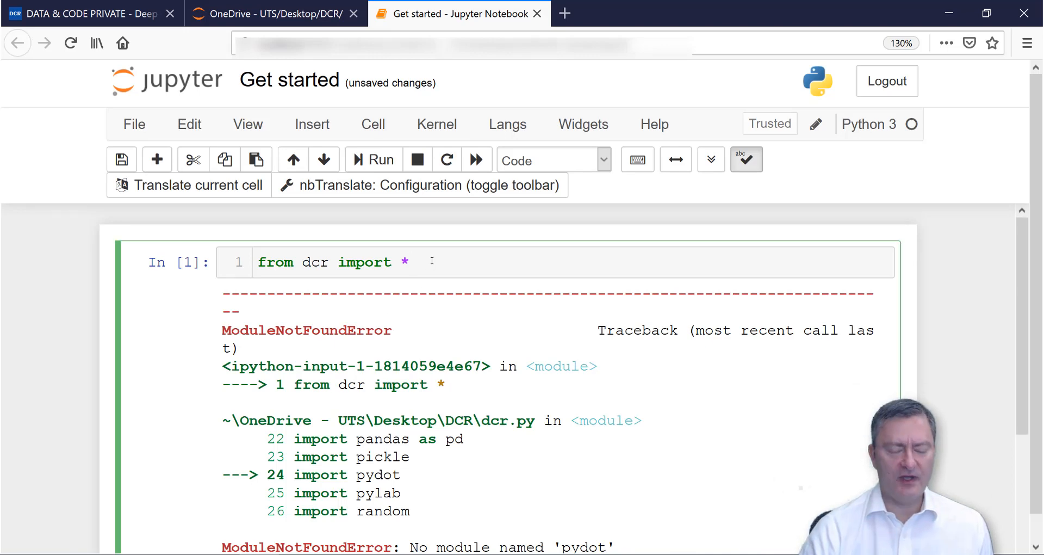
{"action": "left_click", "coordinate": [430, 262]}
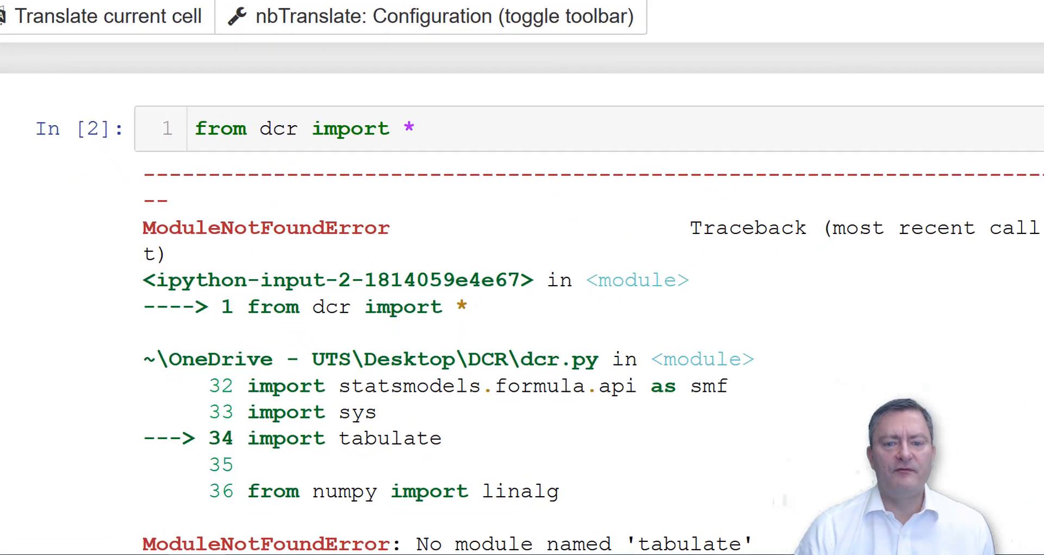
{"action": "scroll", "scroll_direction": "down", "scroll_amount": 3}
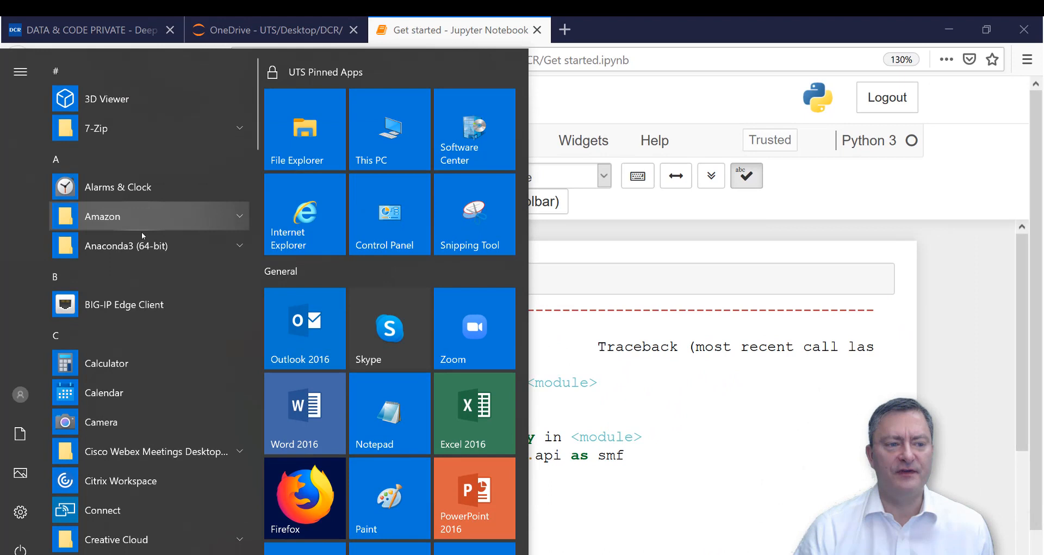
Run pip install tabulate in a fresh Anaconda Prompt for the base environment
{"action": "left_click", "coordinate": [126, 245]}
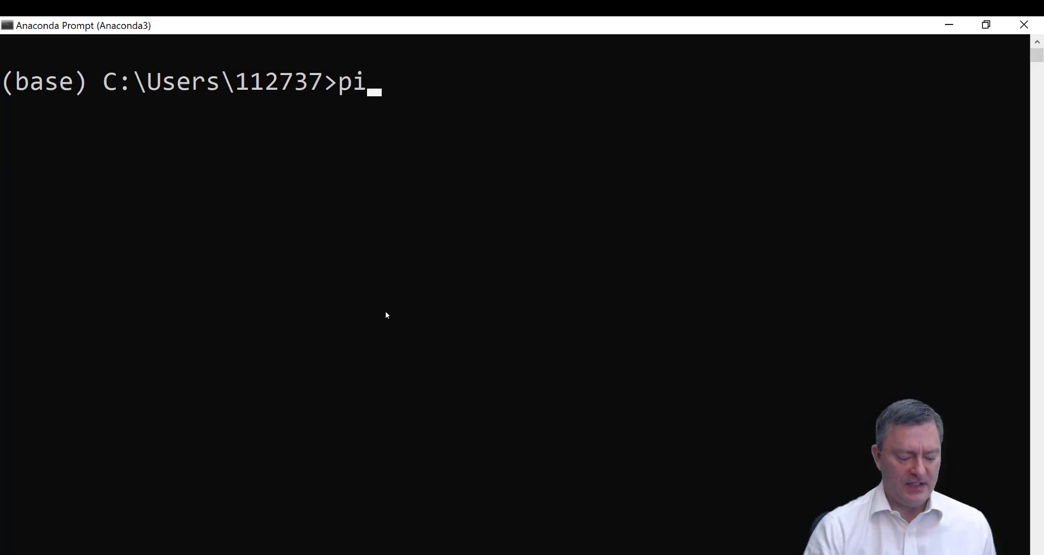
{"action": "type", "text": "p install"}
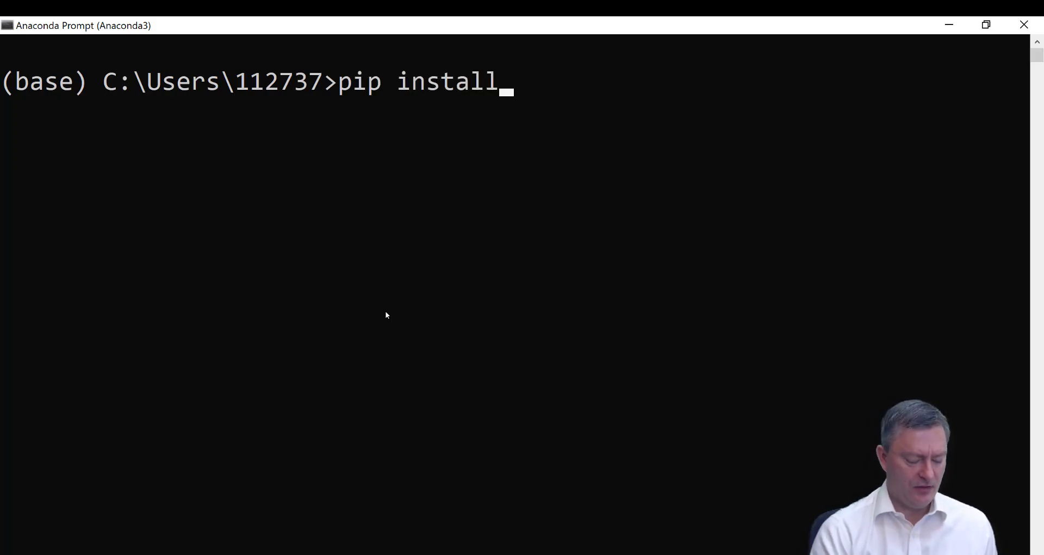
{"action": "type", "text": "tabulate"}
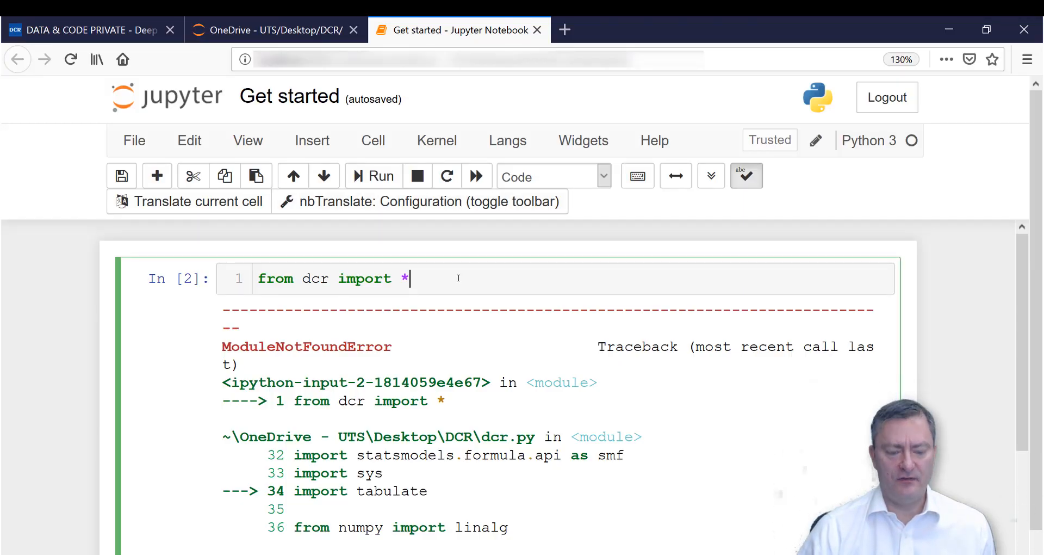
Restart the kernel so the dcr import now fails with FileNotFoundError for C:/TMP/dcr.csv
{"action": "left_click", "coordinate": [373, 176]}
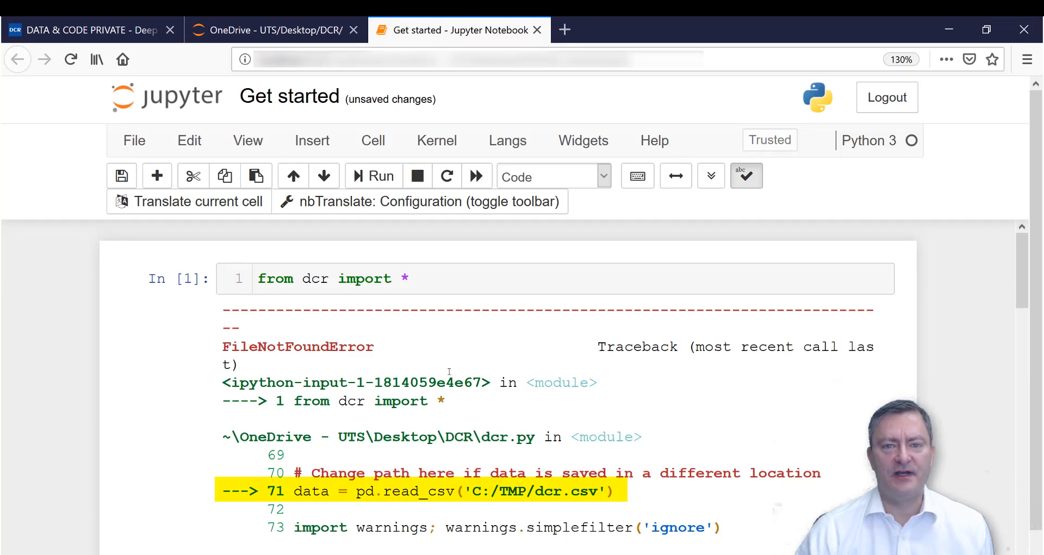
Edit dcr.py line 71 to read 'dcr.csv' from its own folder, save and close it
{"action": "left_click", "coordinate": [273, 31]}
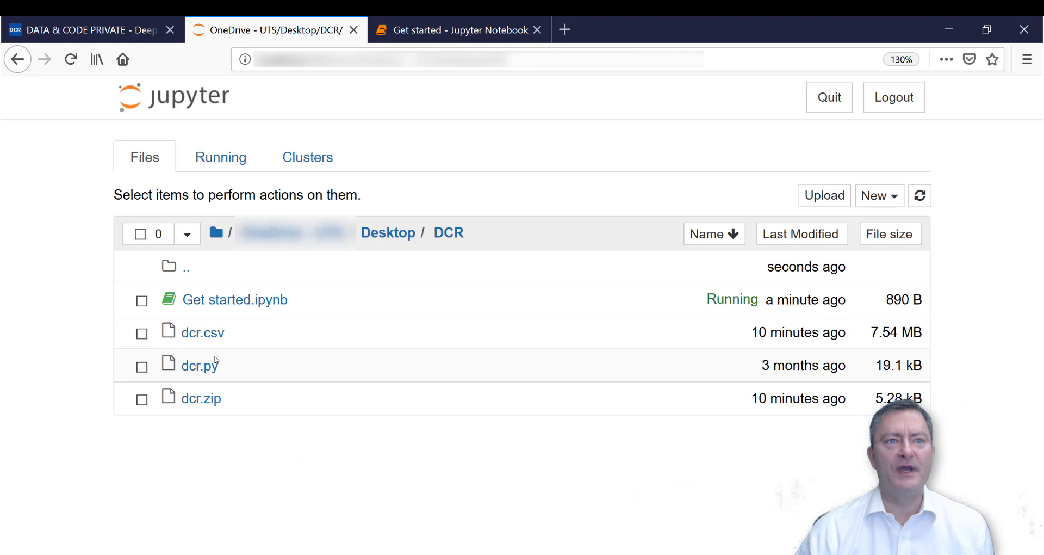
{"action": "left_click", "coordinate": [197, 366]}
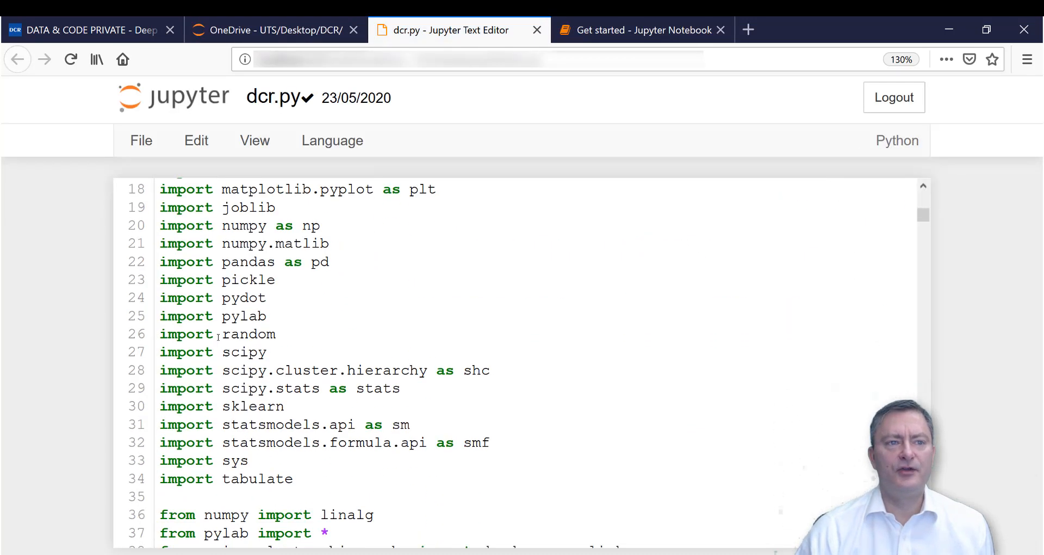
{"action": "scroll", "scroll_direction": "down", "scroll_amount": 3}
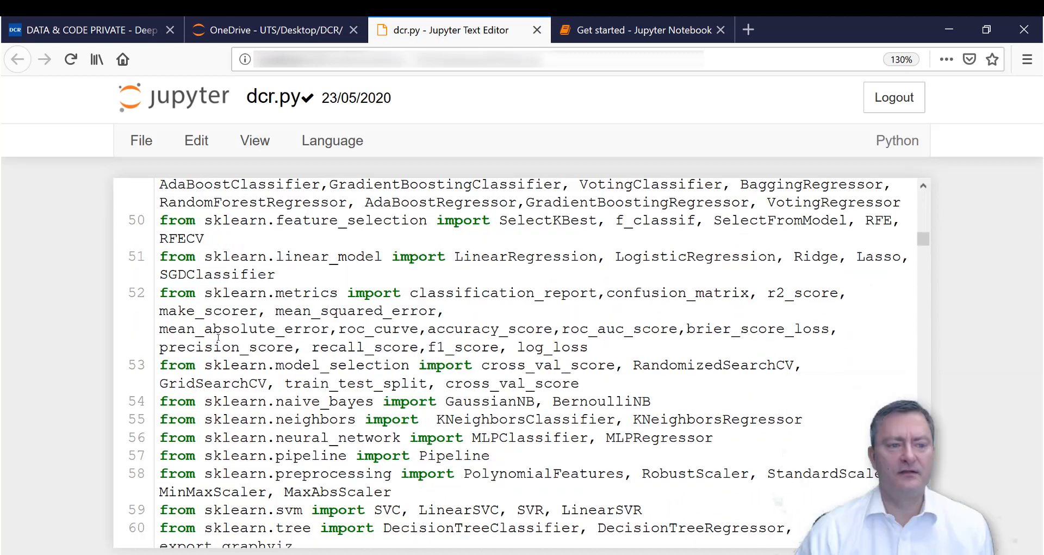
{"action": "scroll", "scroll_direction": "down", "scroll_amount": 3}
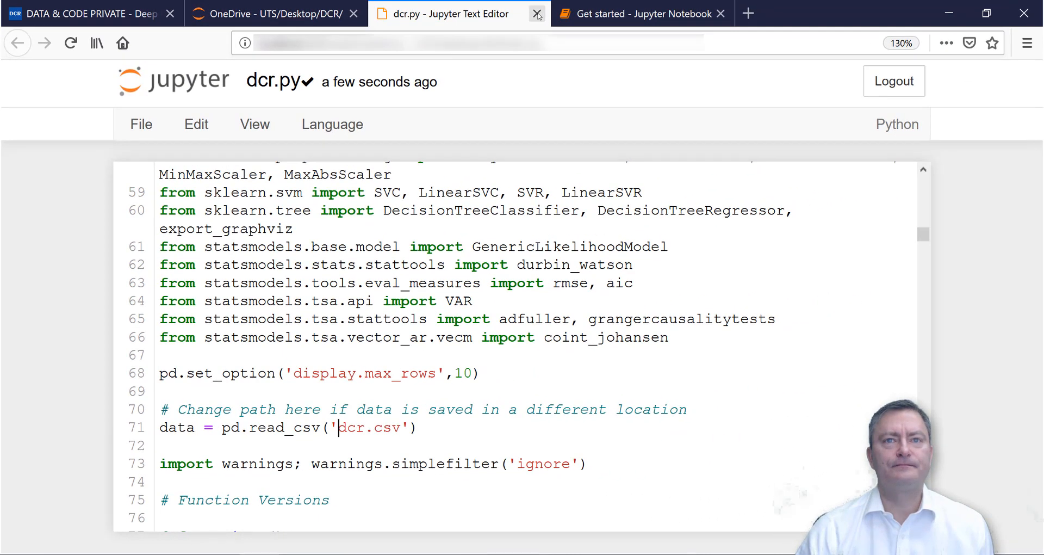
{"action": "left_click", "coordinate": [536, 13]}
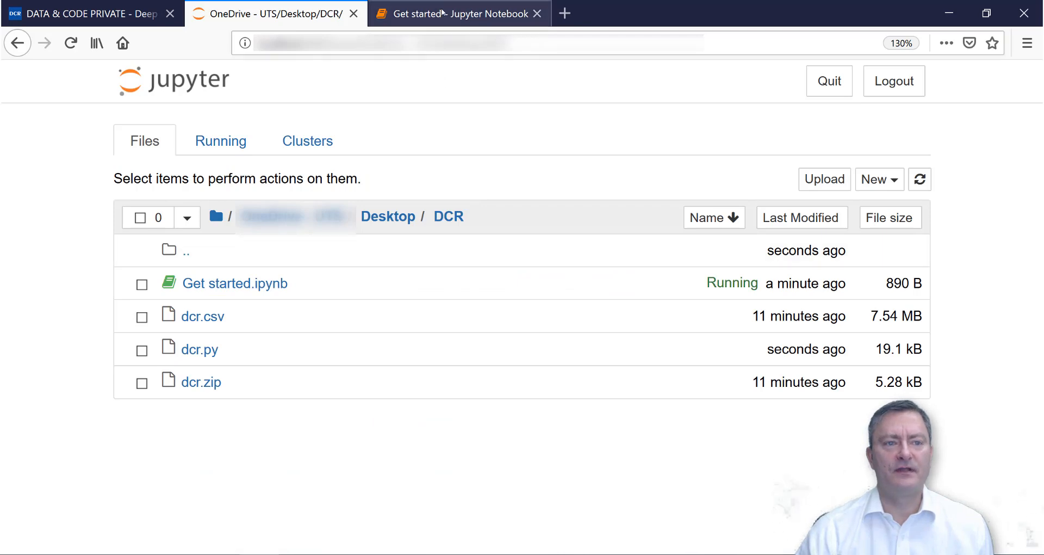
Rerun 'from dcr import *' cleanly in Get started and start a new cell with data
{"action": "left_click", "coordinate": [456, 13]}
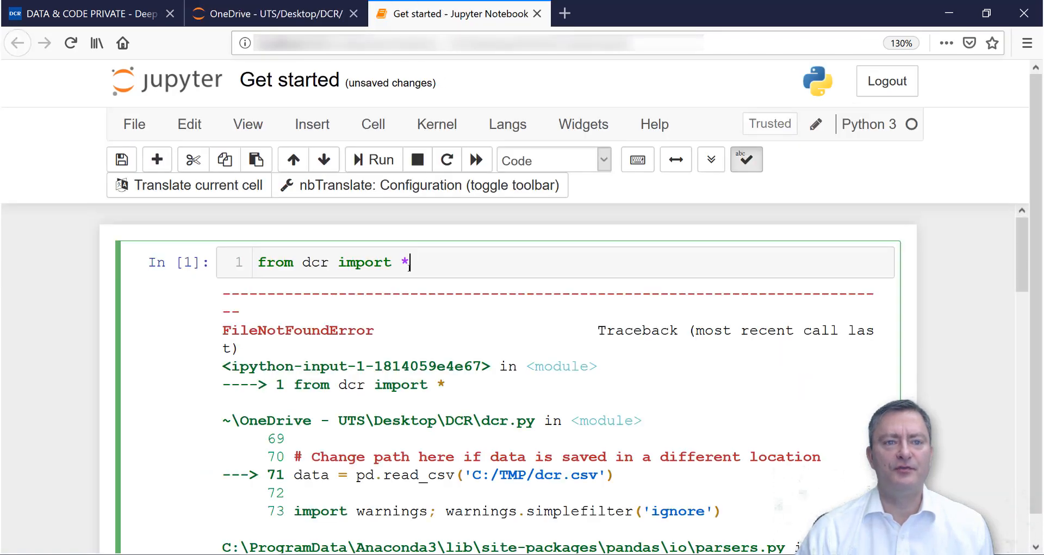
{"action": "left_click", "coordinate": [373, 160]}
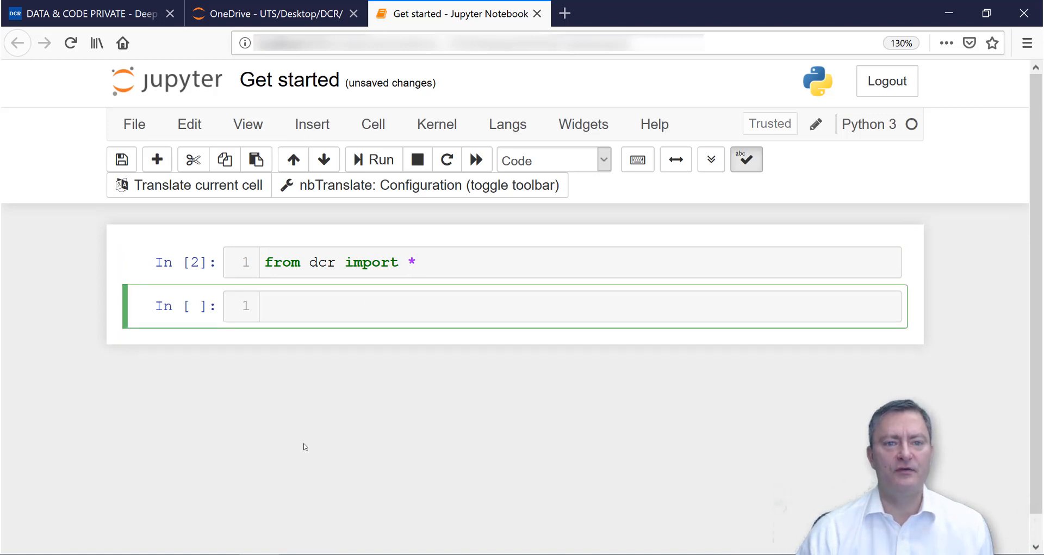
{"action": "type", "text": "d"}
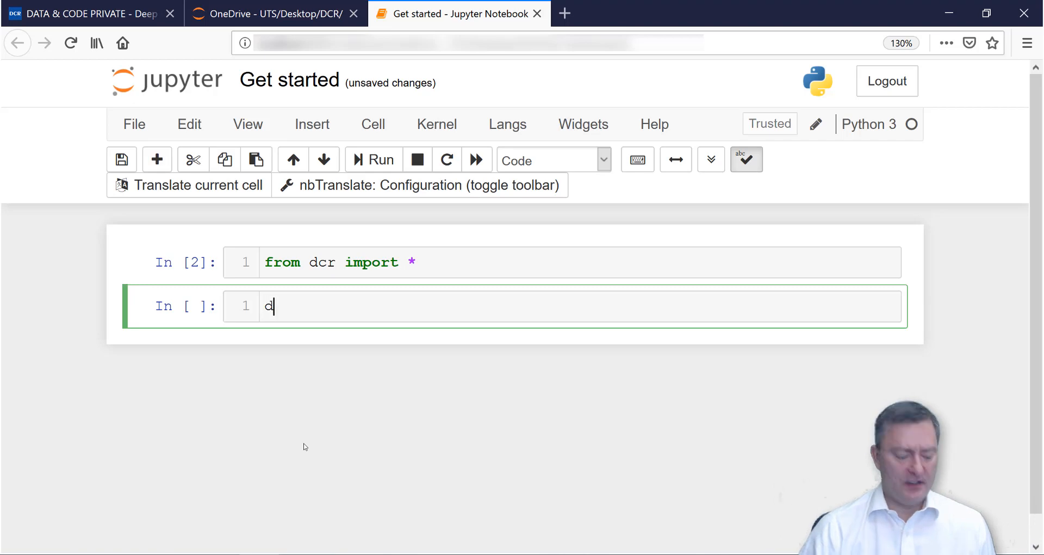
{"action": "type", "text": "ata"}
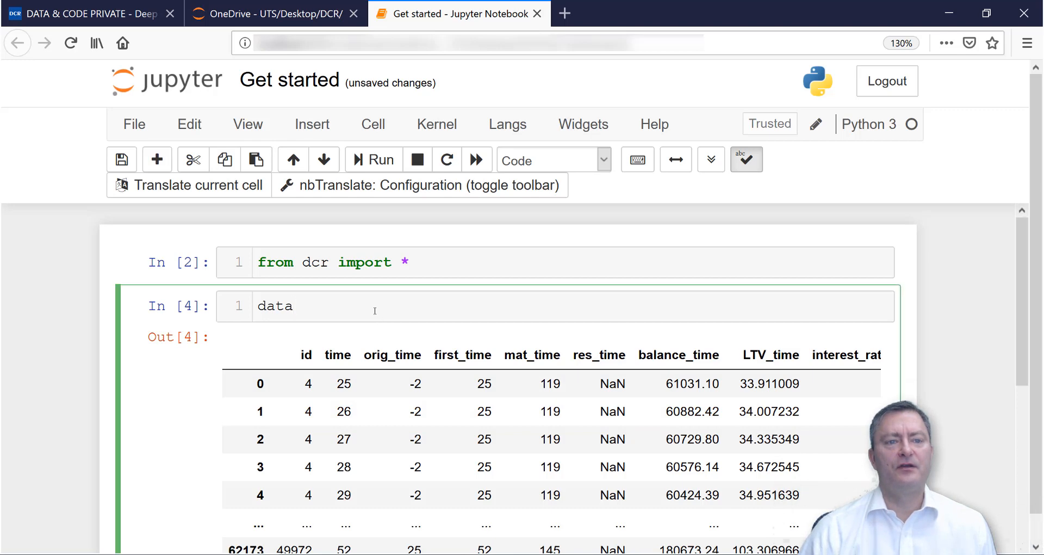
Run data[['FICO_orig_time','LTV_orig_time']] to show only those two columns
{"action": "type", "text": "[[]]"}
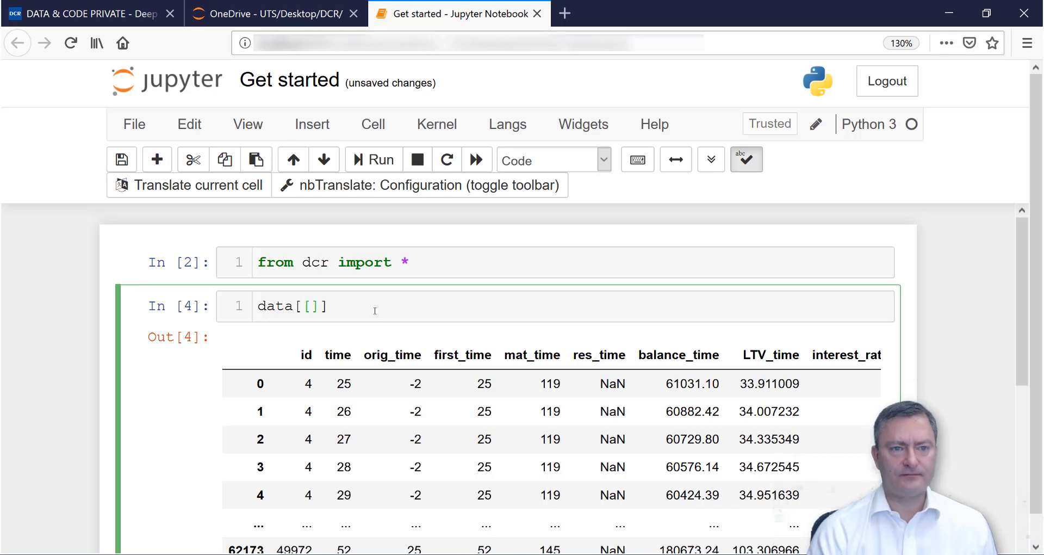
{"action": "type", "text": "''"}
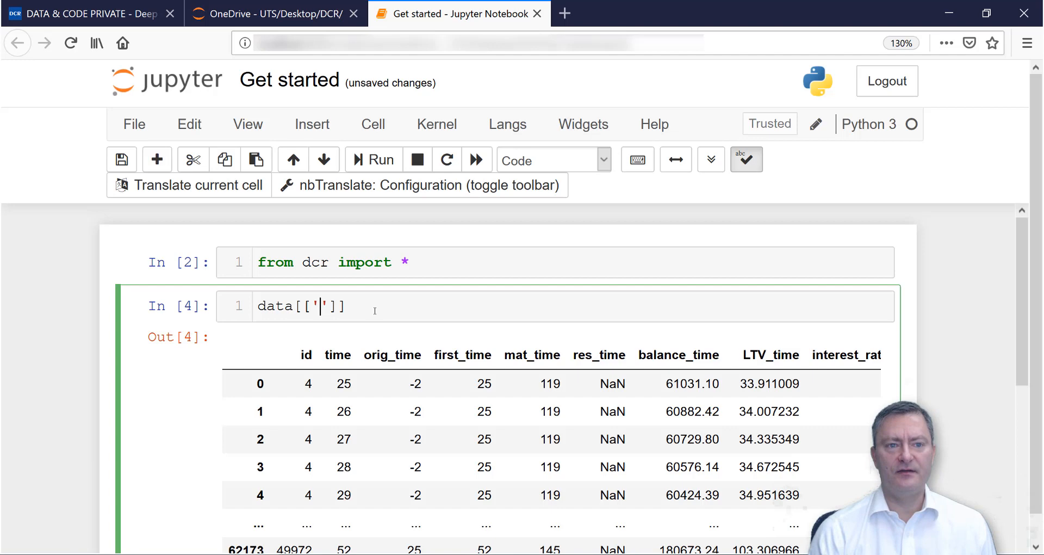
{"action": "type", "text": "FICO"}
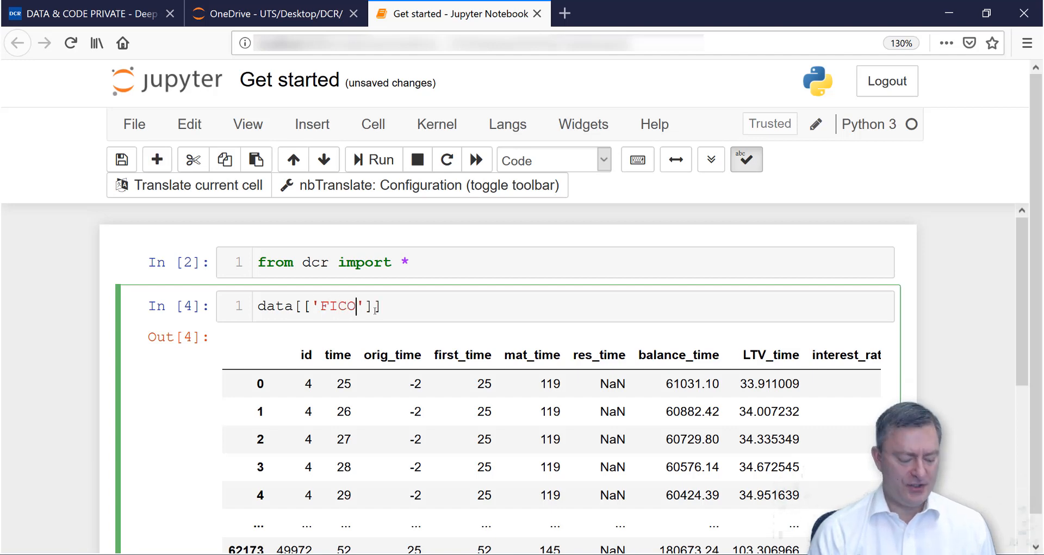
{"action": "type", "text": "_orig"}
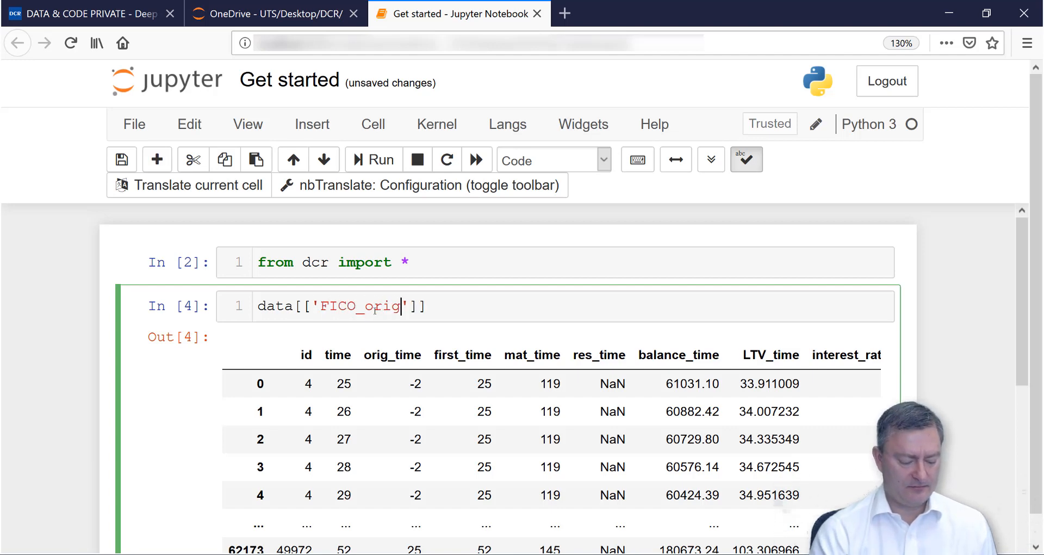
{"action": "type", "text": "_time"}
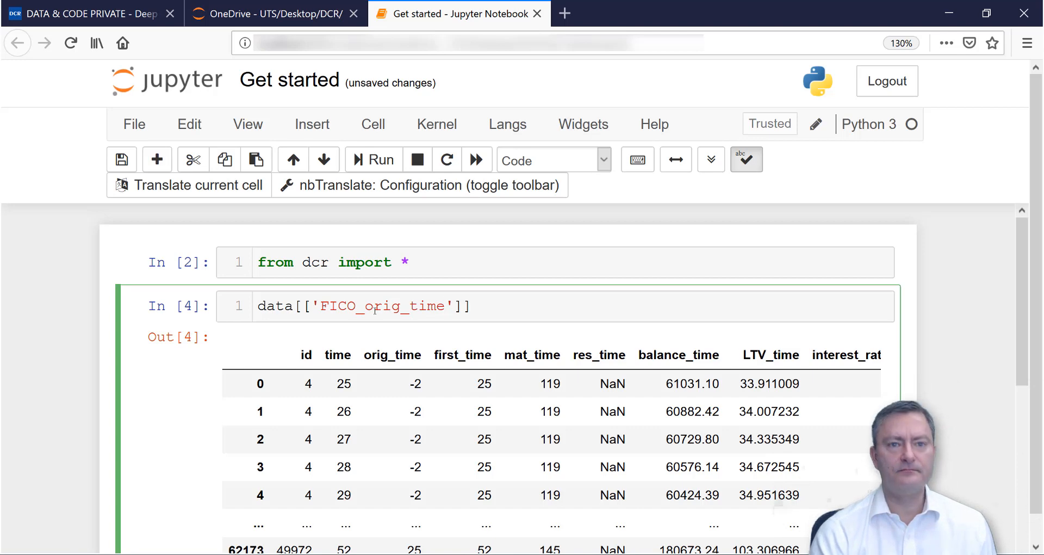
{"action": "type", "text": ",'"}
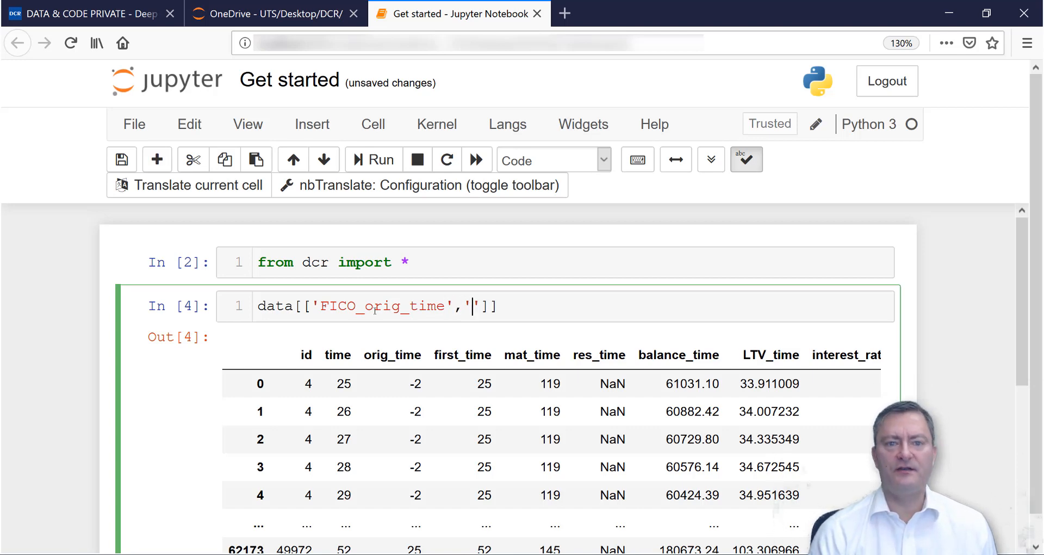
{"action": "type", "text": "LTV_o"}
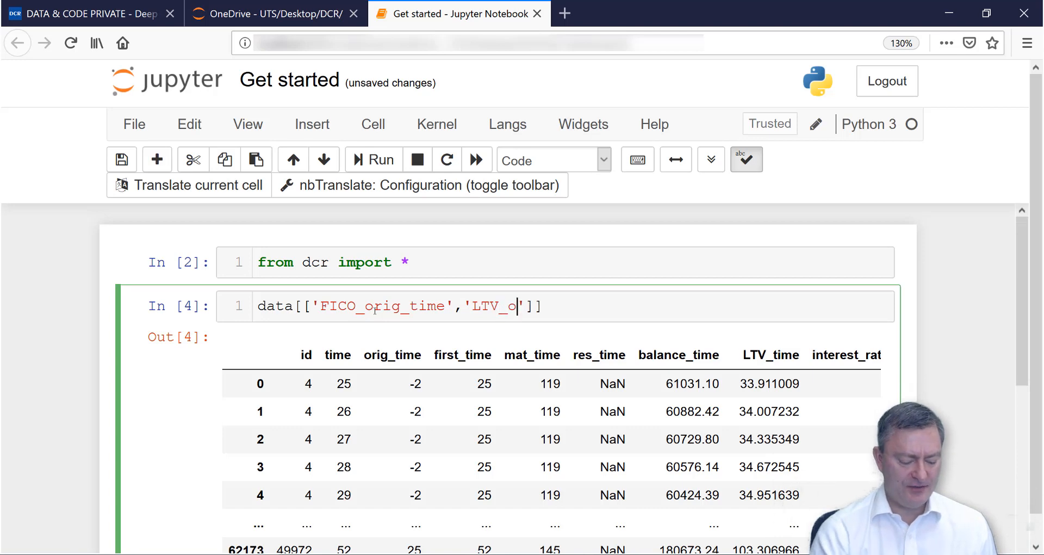
{"action": "type", "text": "rig_time"}
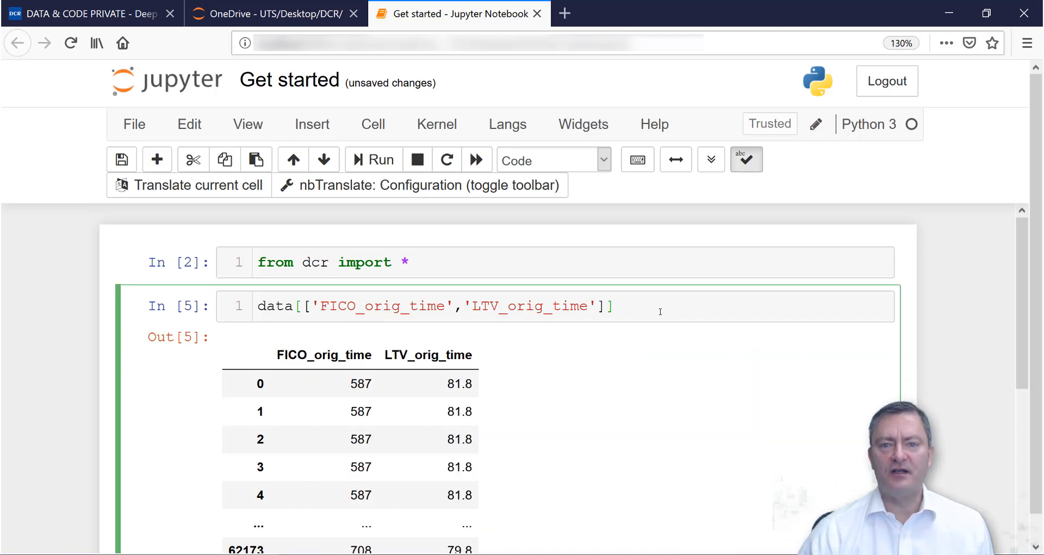
Append .describe().round(2) to get two-decimal summary statistics for both columns
{"action": "type", "text": ".descri"}
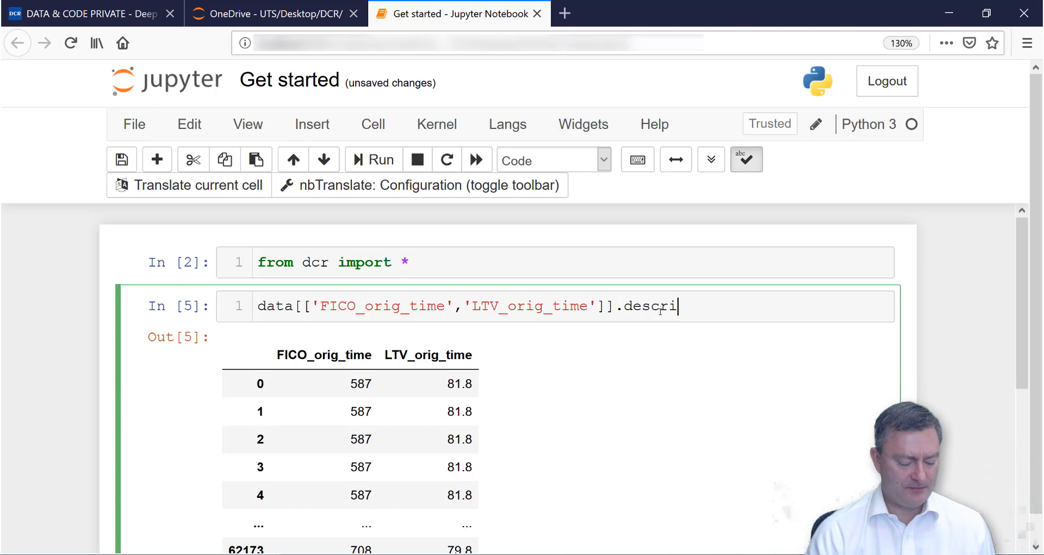
{"action": "type", "text": "be()"}
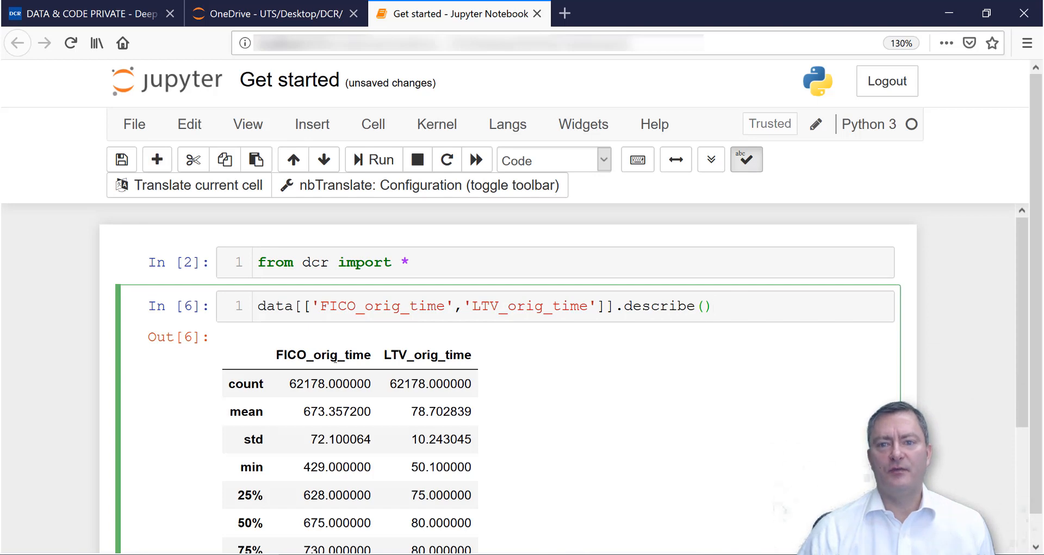
{"action": "type", "text": ".round()"}
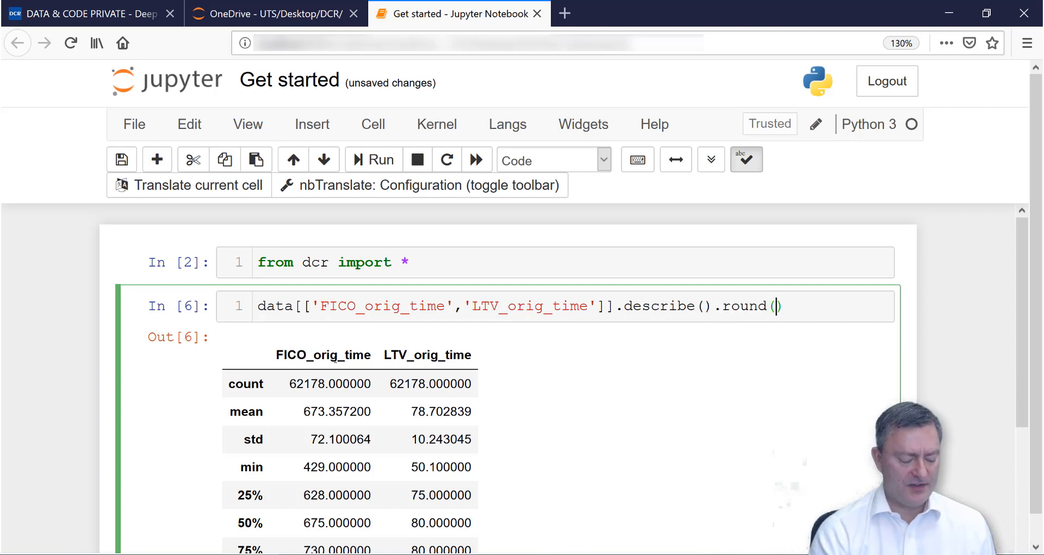
{"action": "type", "text": "2"}
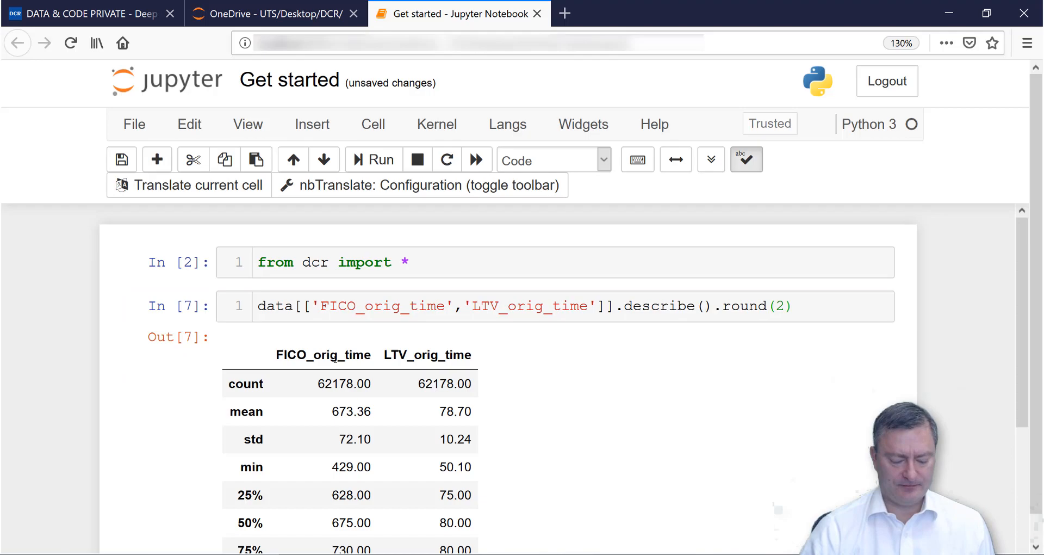